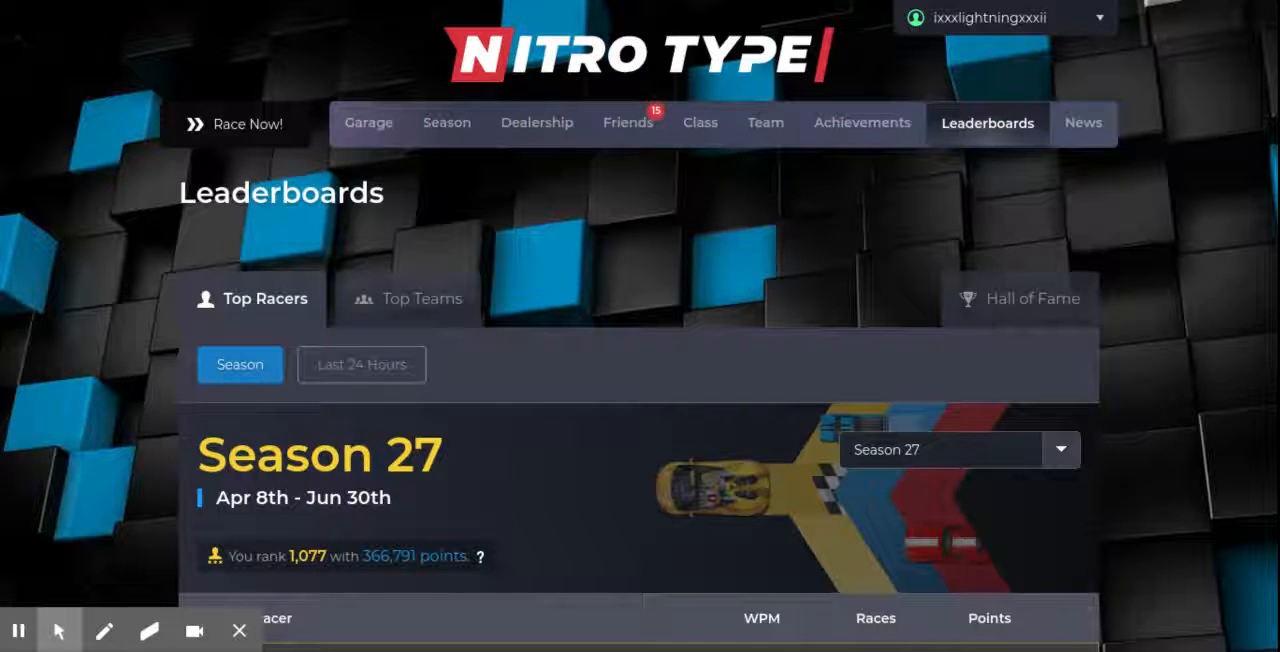
Scroll down through the current leaderboard list and back up toward the tabs.
scroll("down", 3)
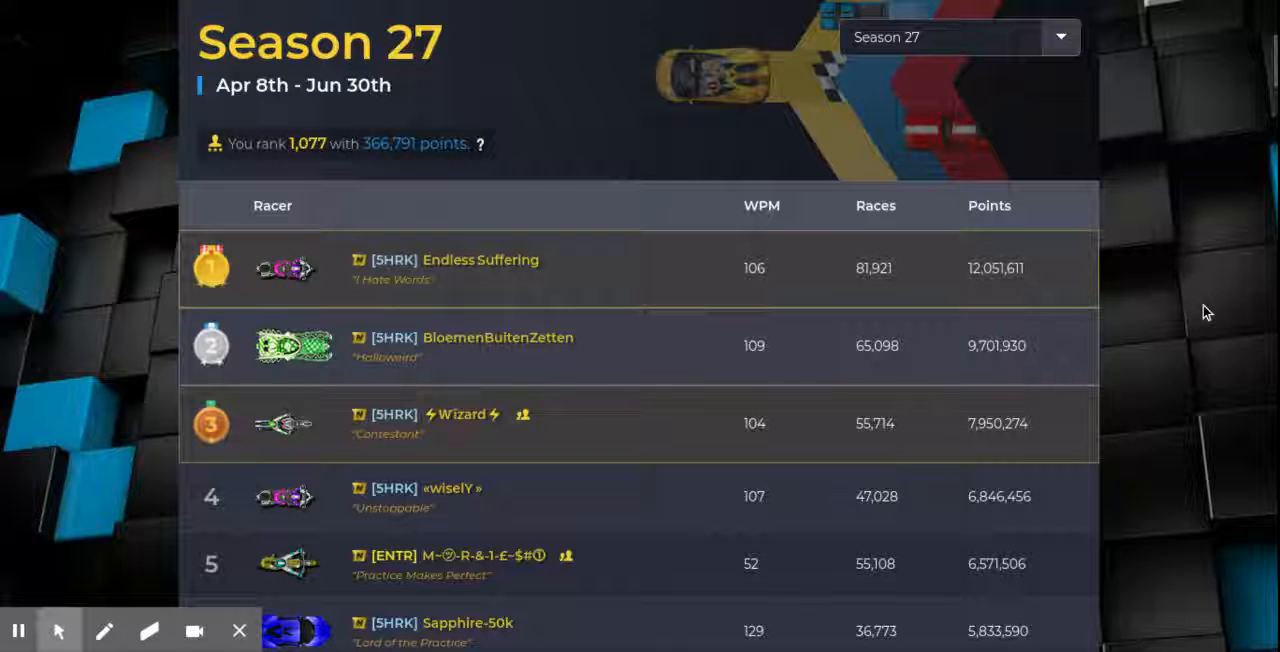
mouse_move(452, 146)
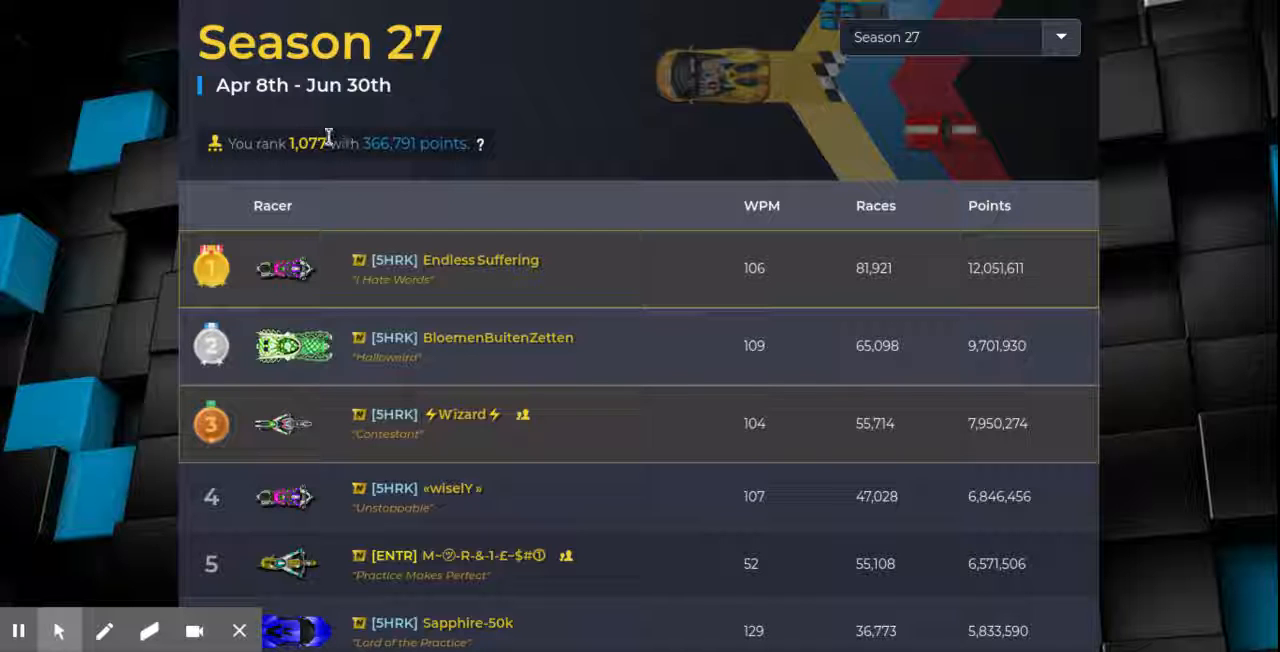
mouse_move(858, 82)
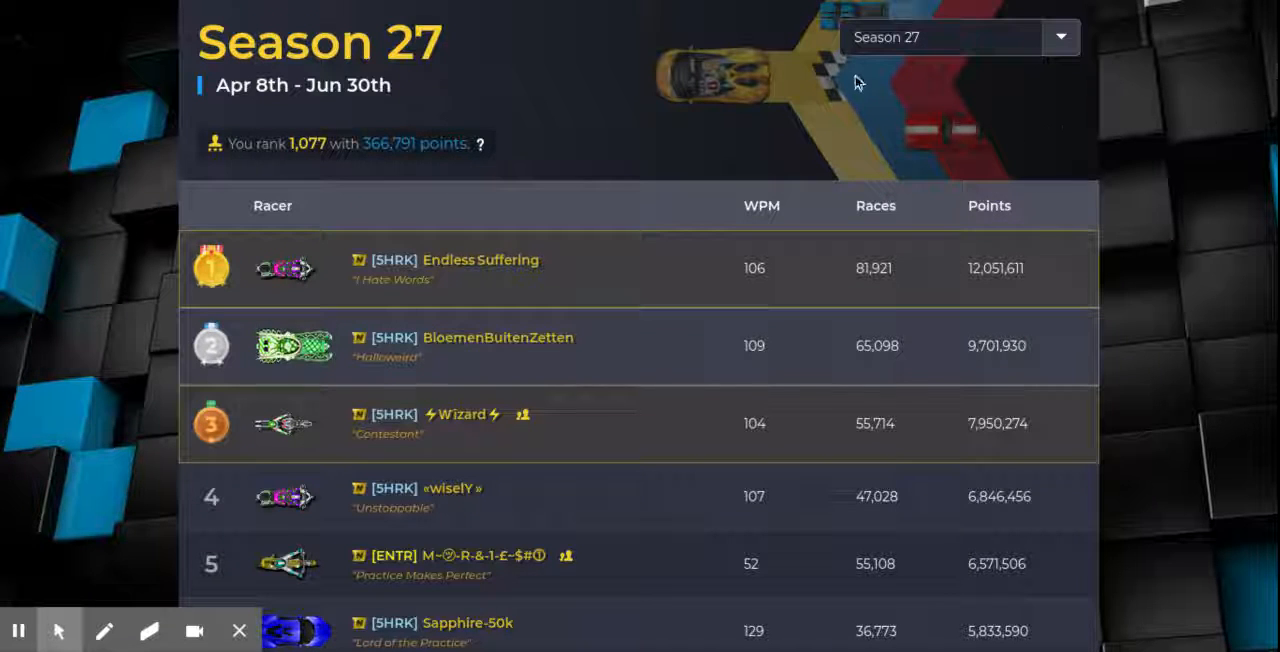
mouse_move(1168, 150)
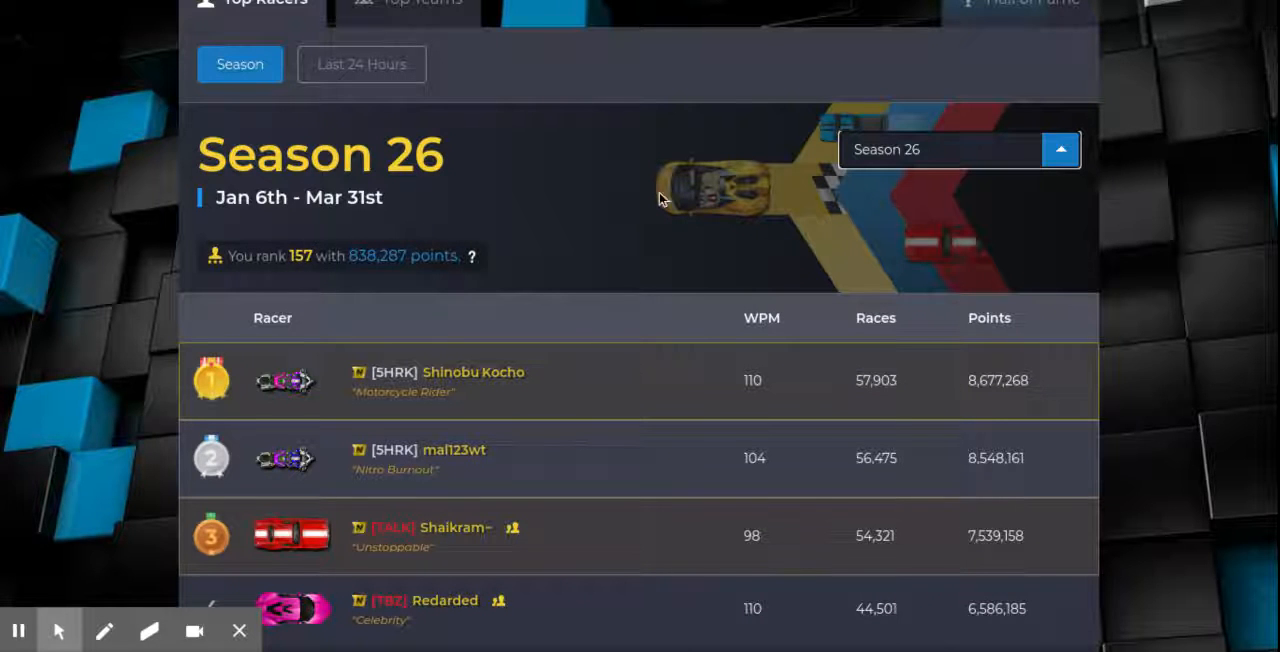
mouse_move(1136, 228)
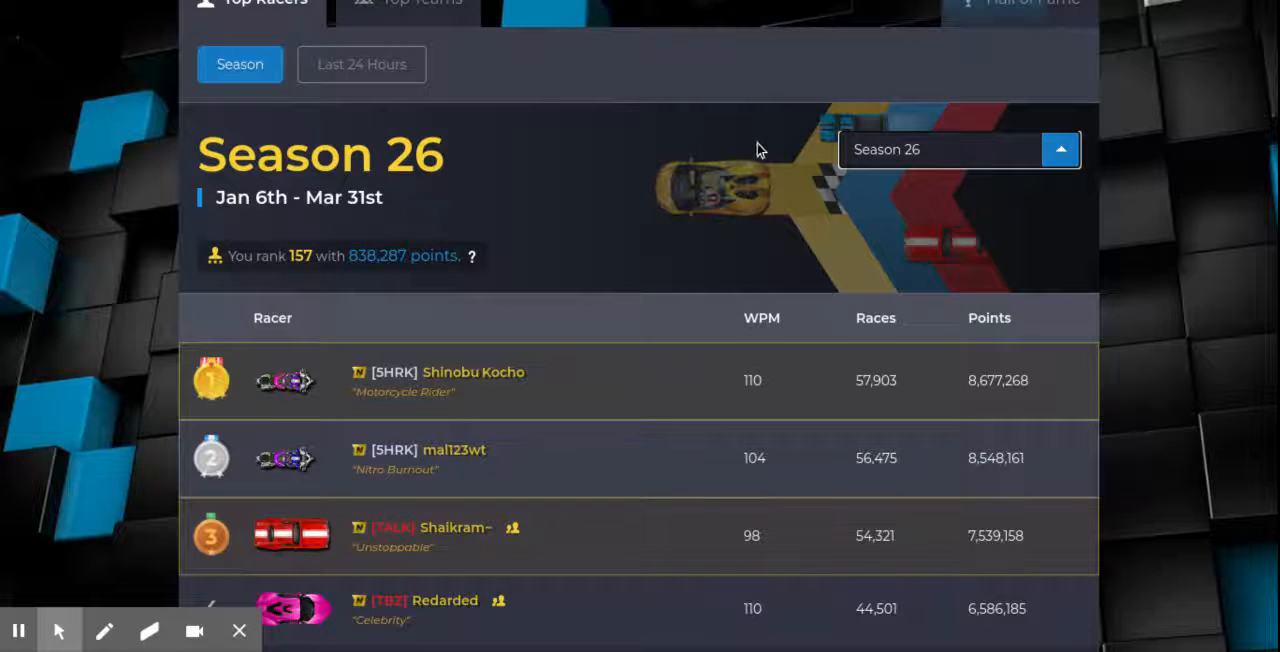
mouse_move(924, 156)
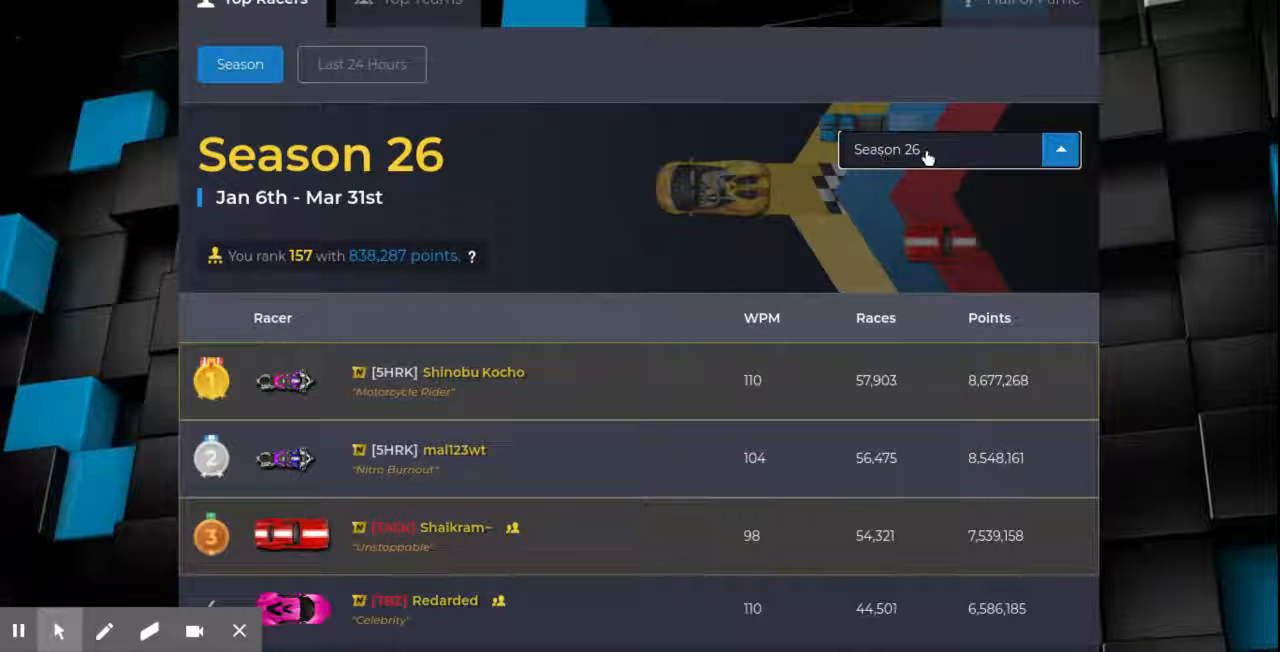
mouse_move(936, 178)
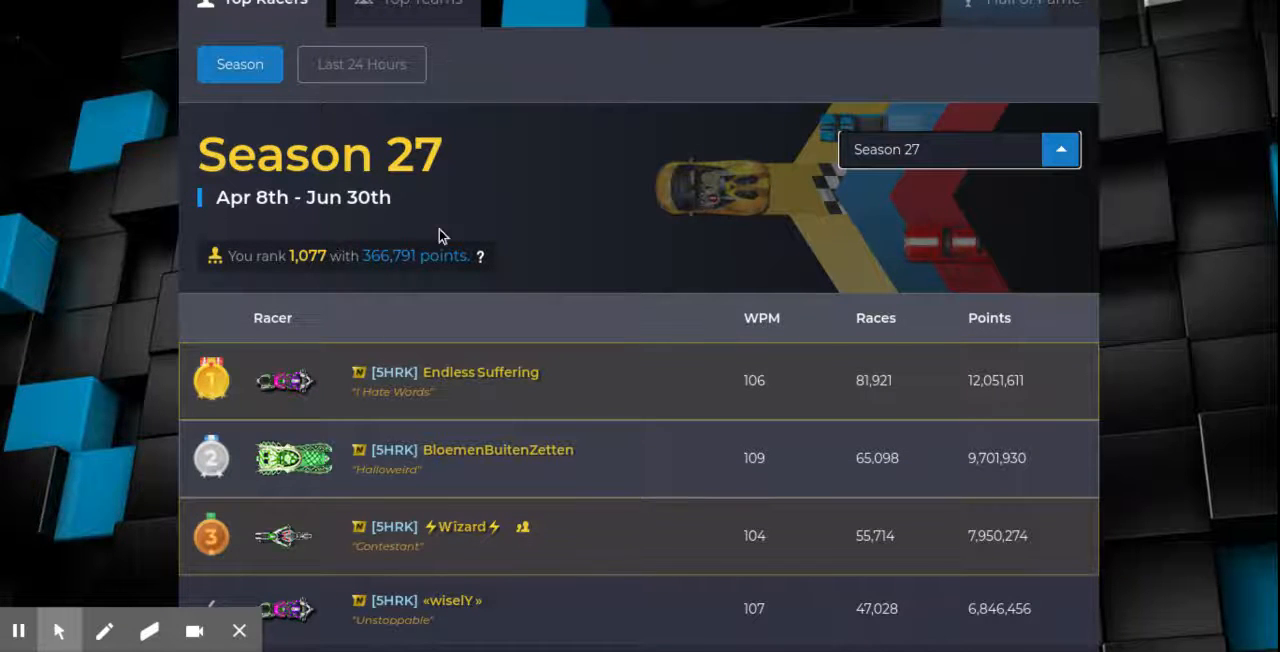
mouse_move(668, 220)
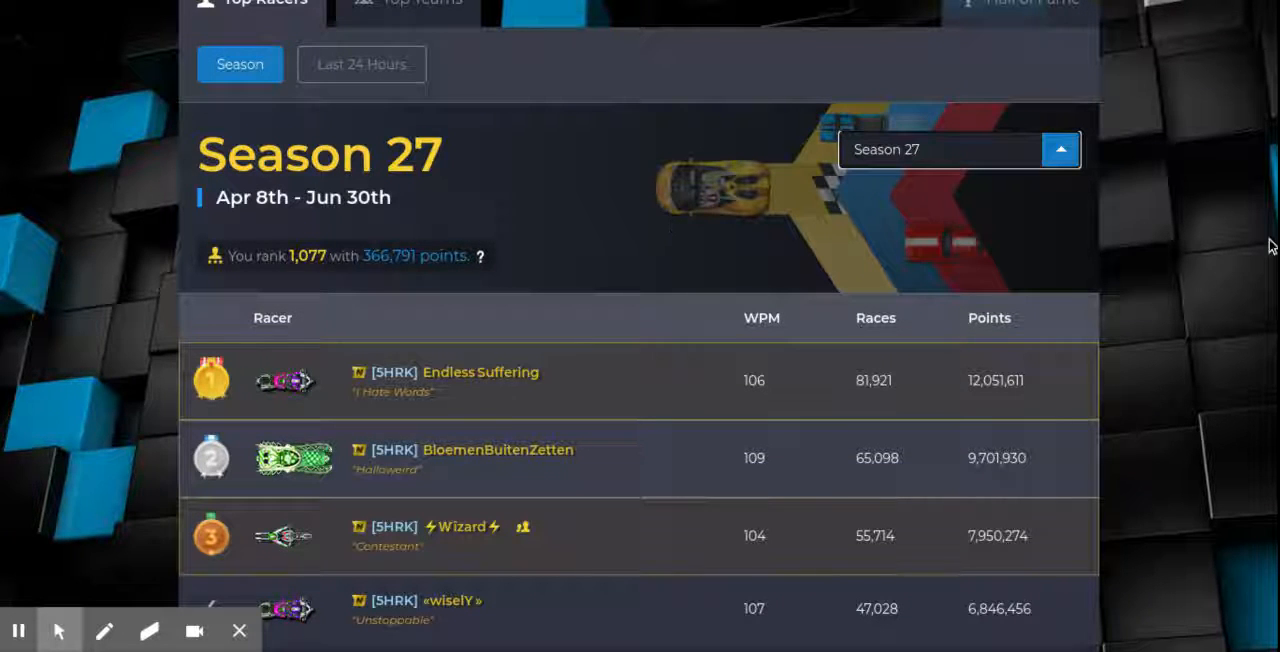
scroll("down", 3)
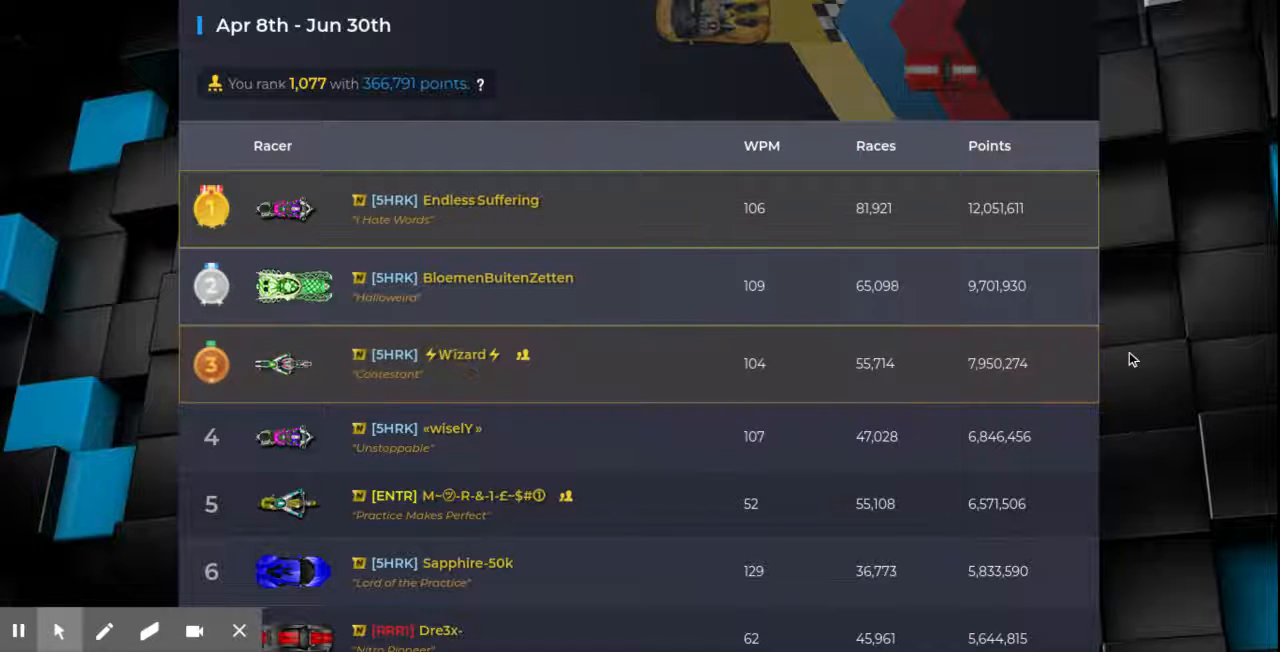
scroll("down", 3)
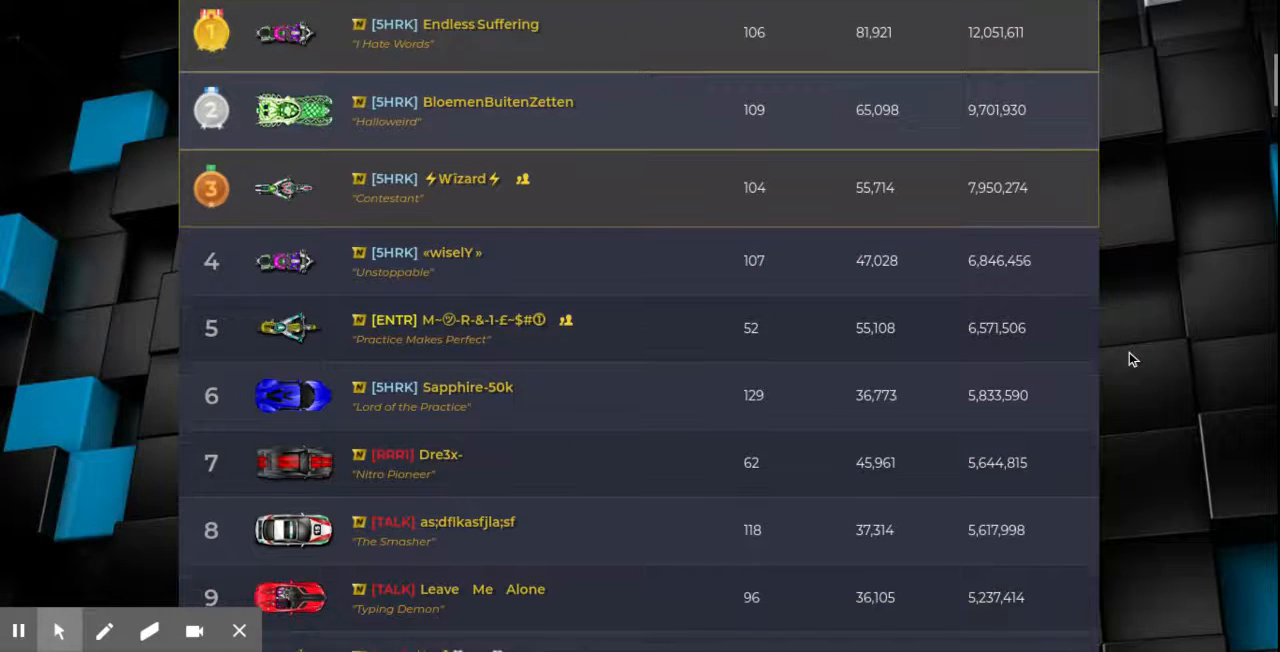
scroll("down", 3)
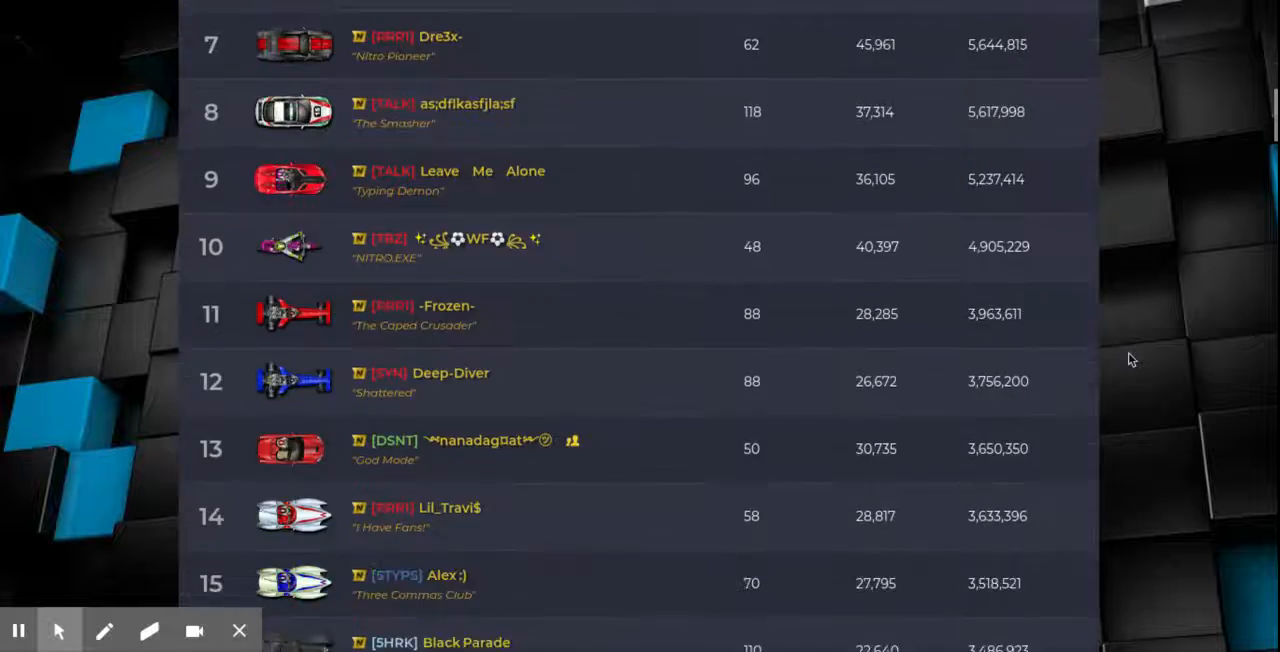
scroll("down", 3)
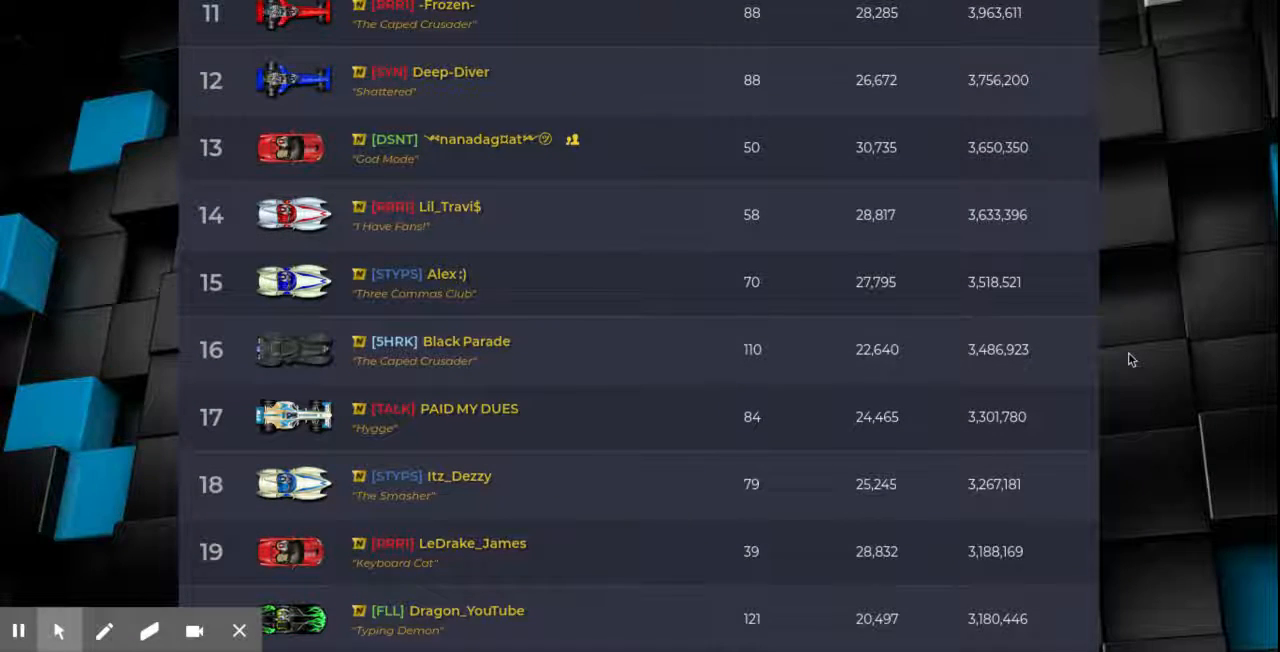
scroll("down", 3)
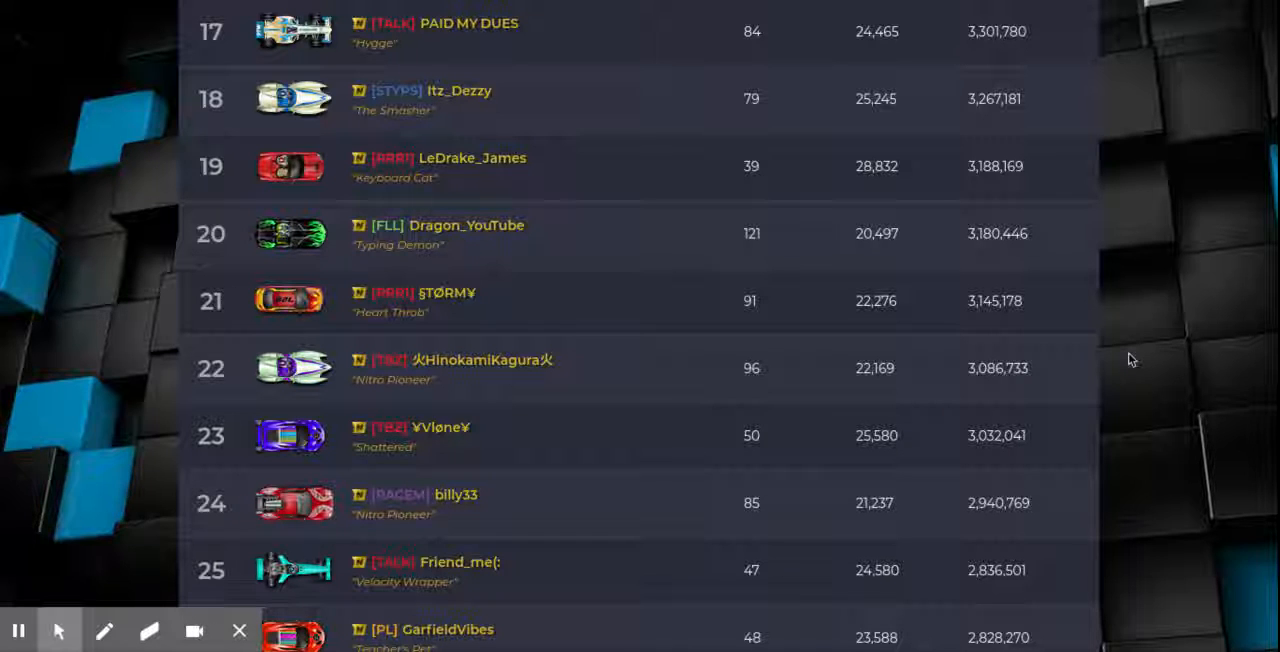
mouse_move(1124, 276)
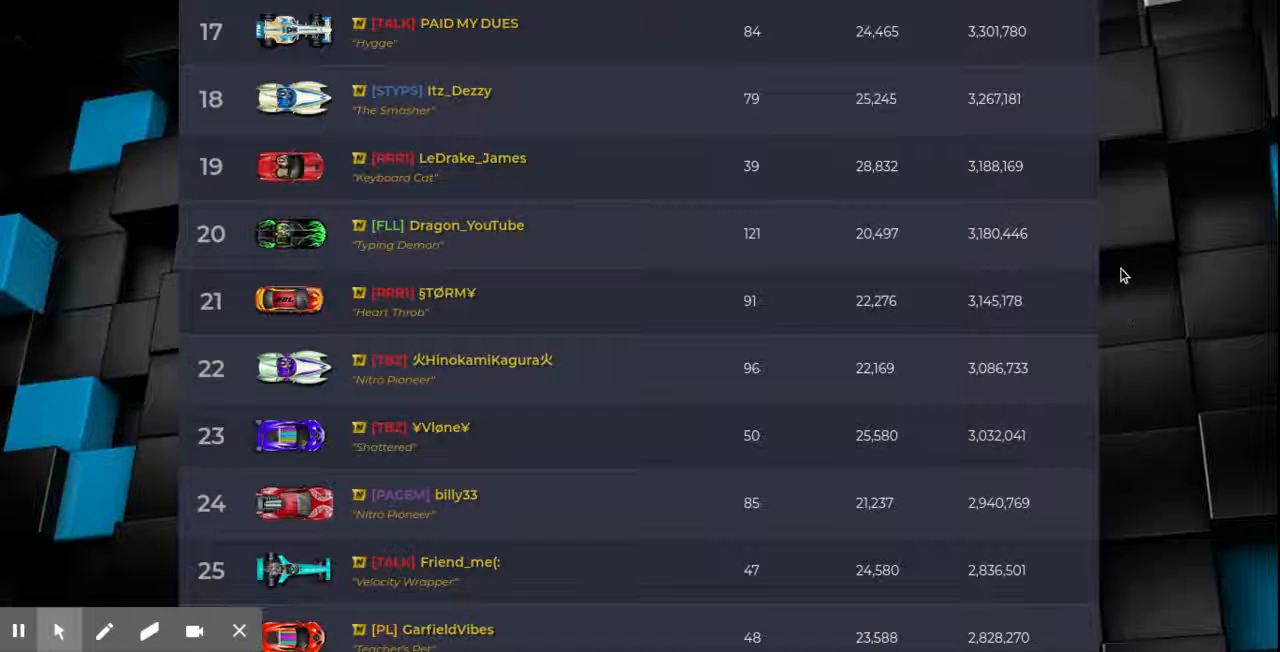
scroll("up", 3)
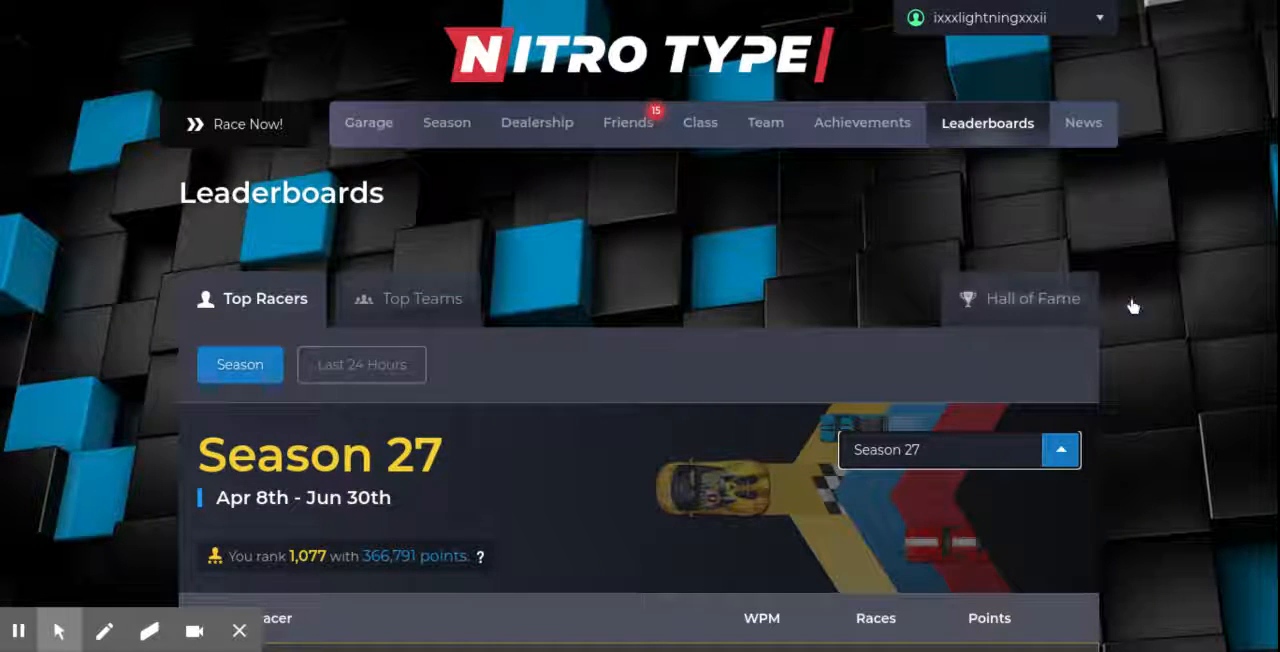
Switch to the Hall of Fame and browse the Most Active and Fastest Racer (500+ Races) lists.
left_click(1032, 298)
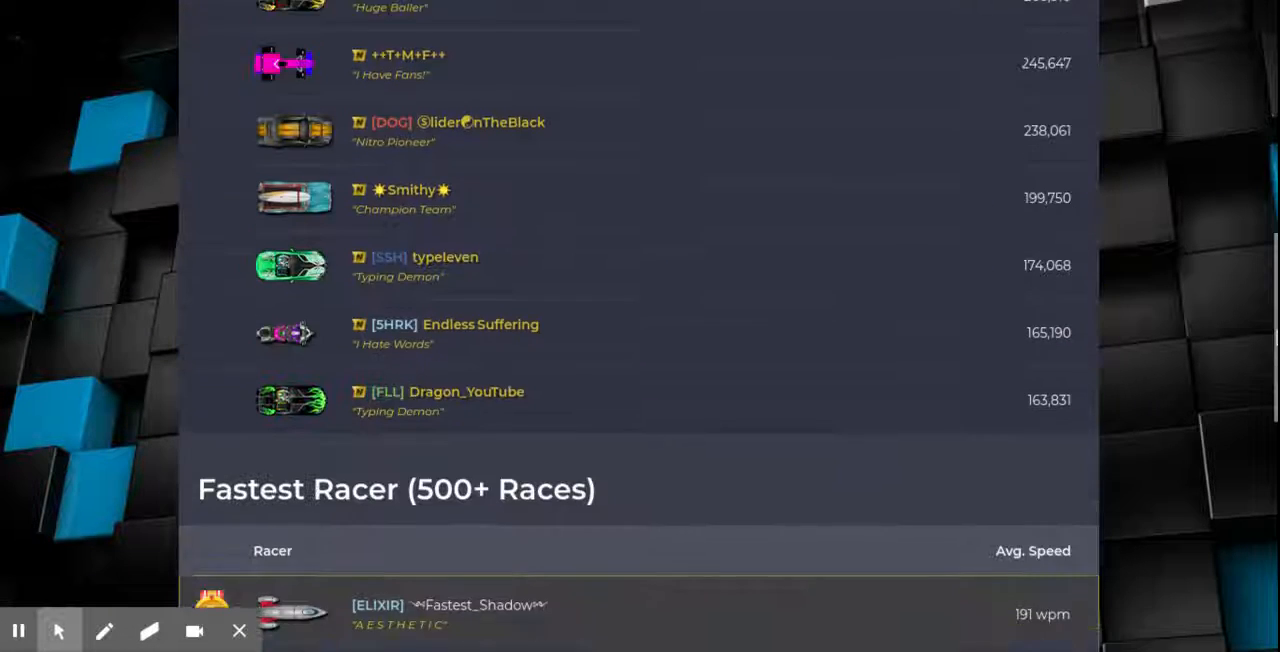
scroll("down", 3)
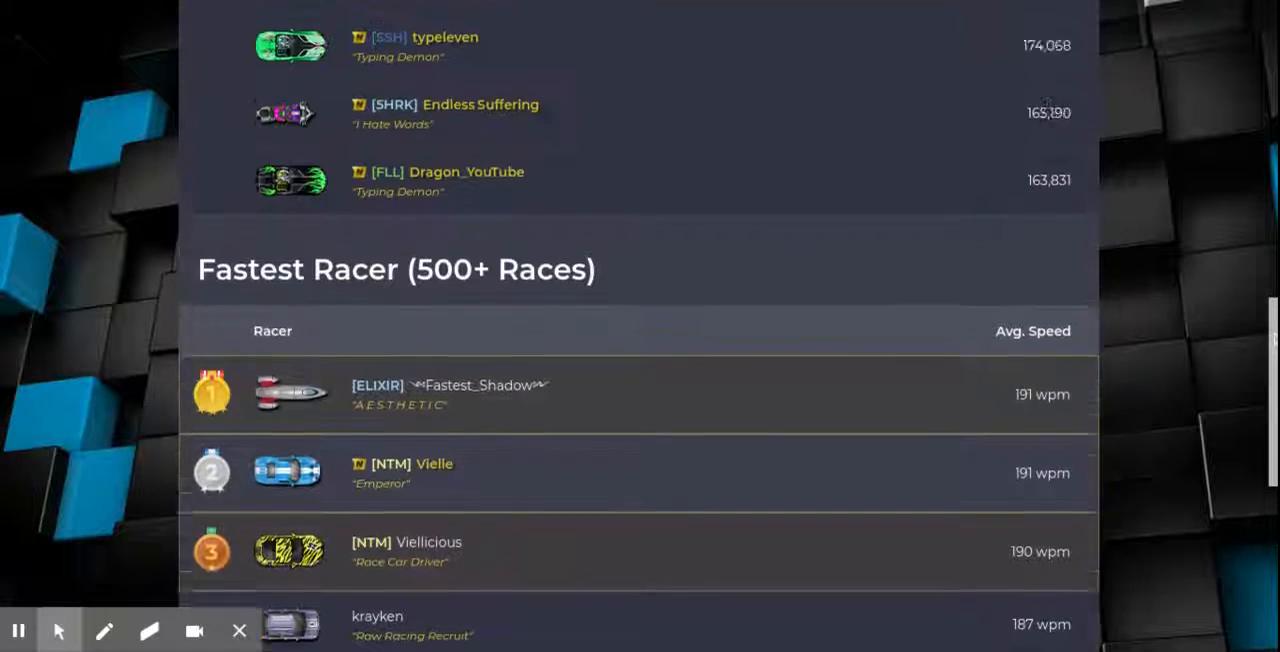
scroll("down", 3)
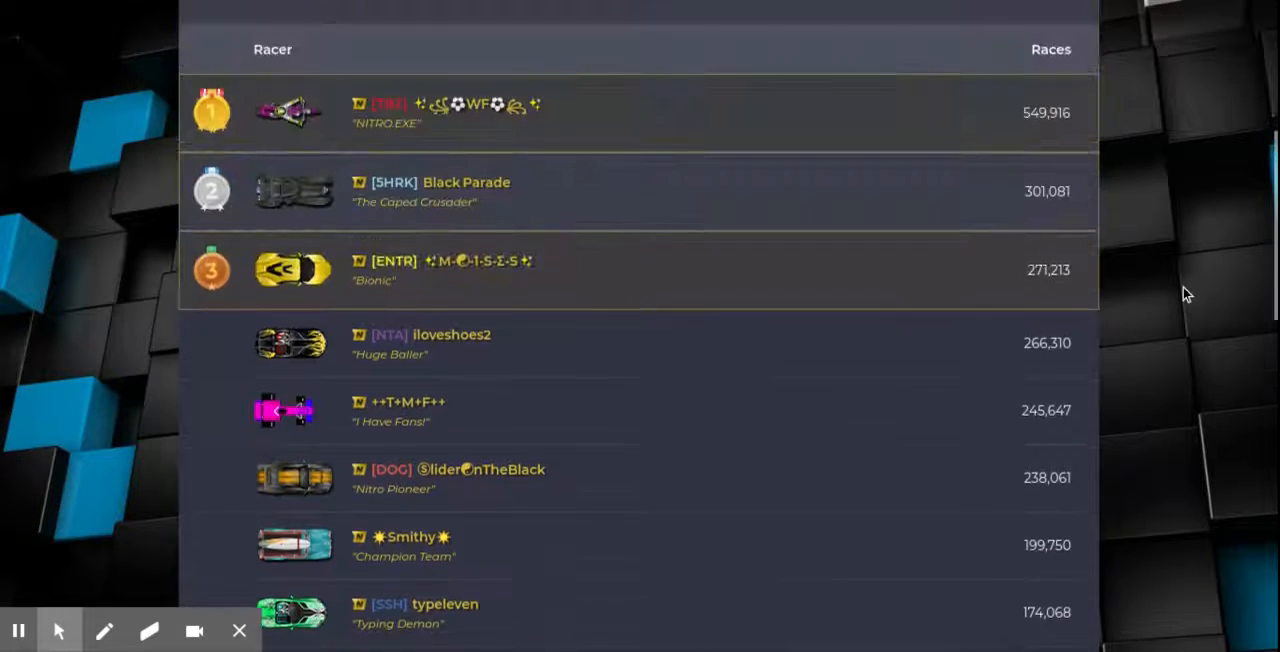
scroll("down", 3)
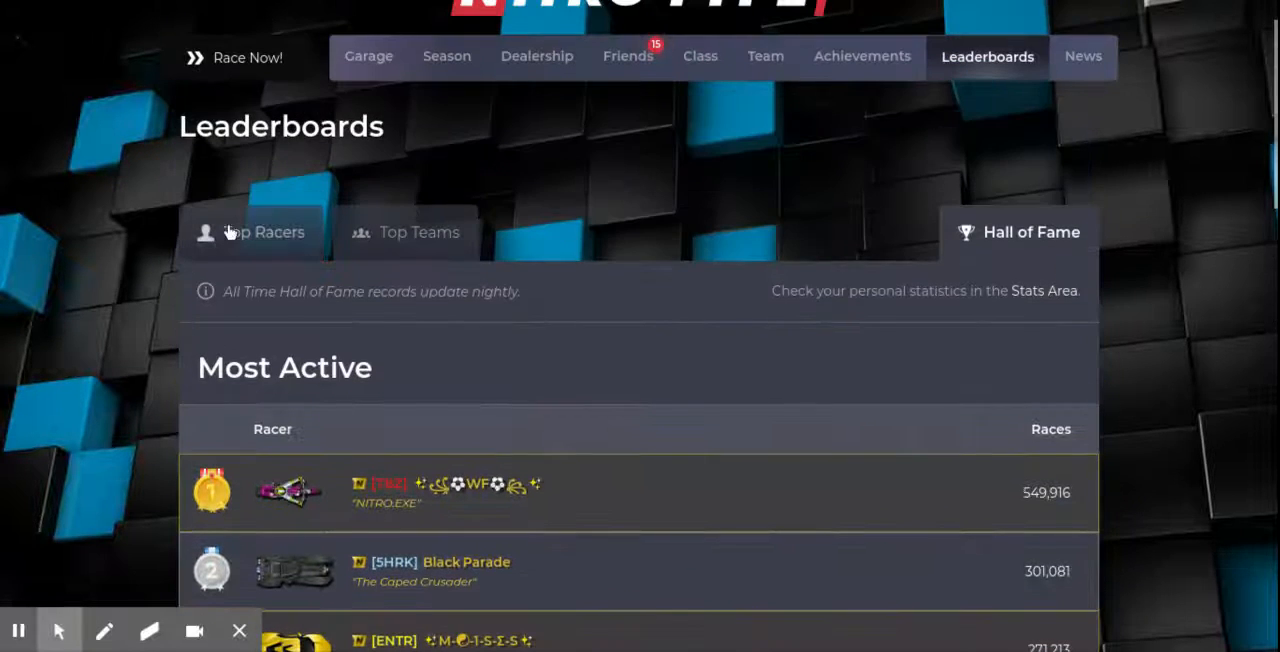
Return to the Season 27 Top Racers standings and scroll down the list.
left_click(264, 232)
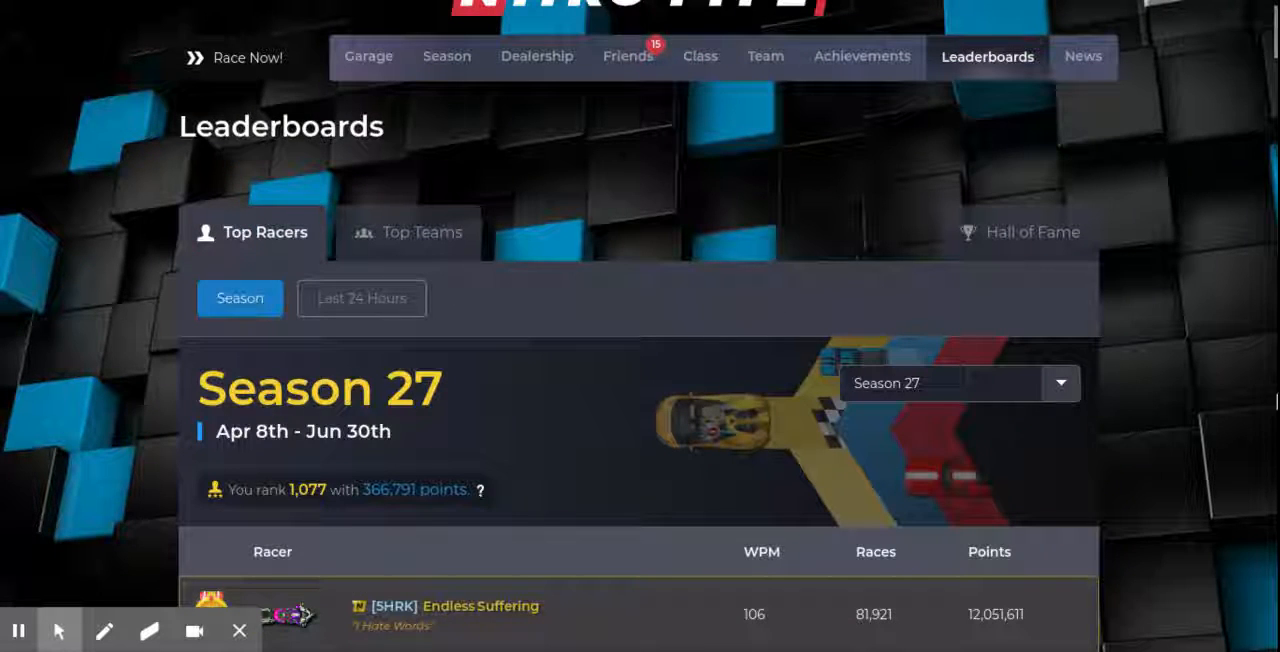
scroll("down", 3)
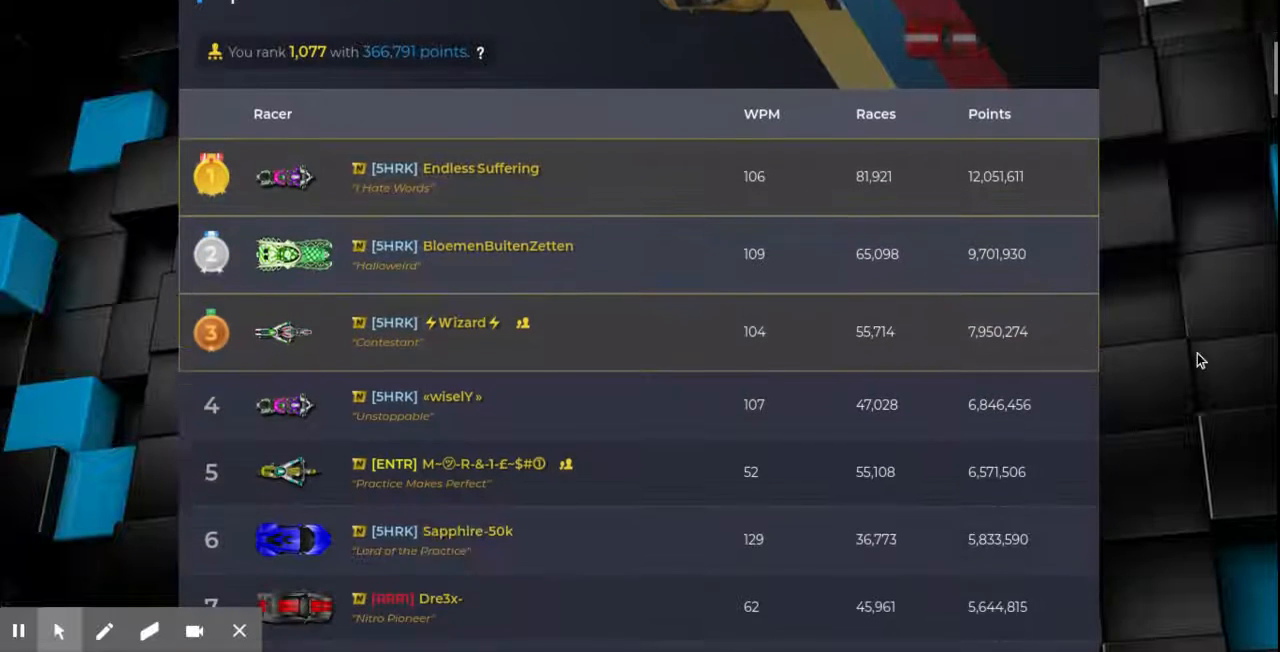
scroll("down", 3)
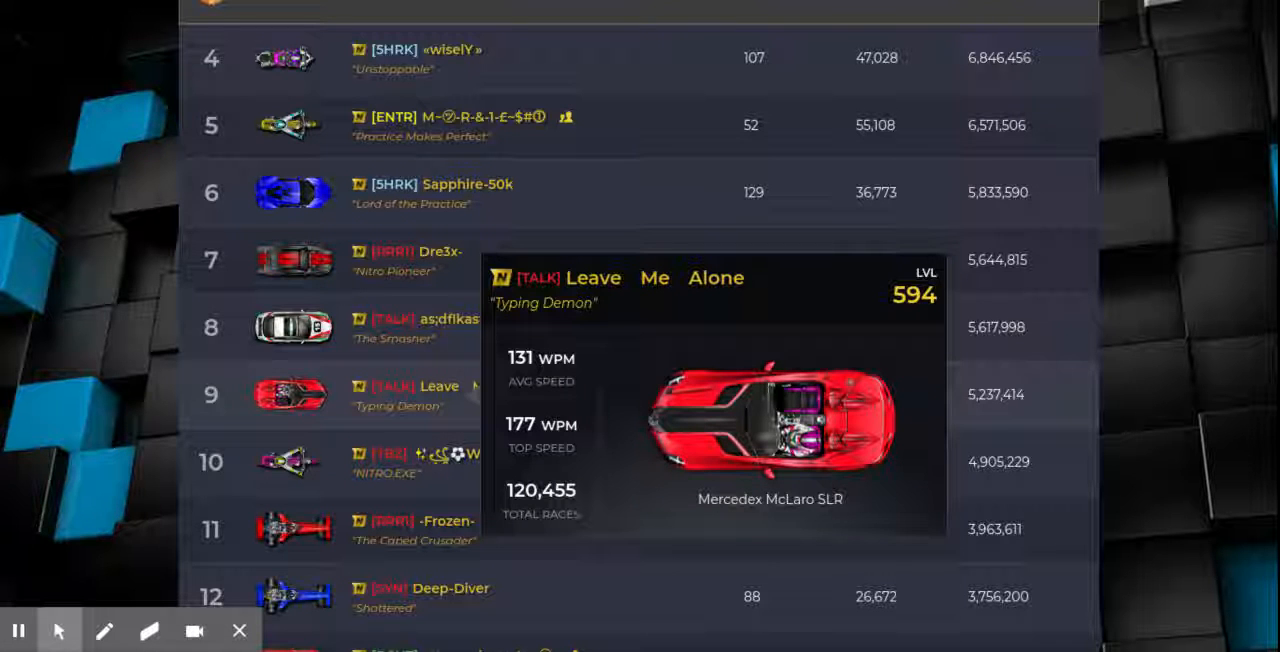
mouse_move(1118, 398)
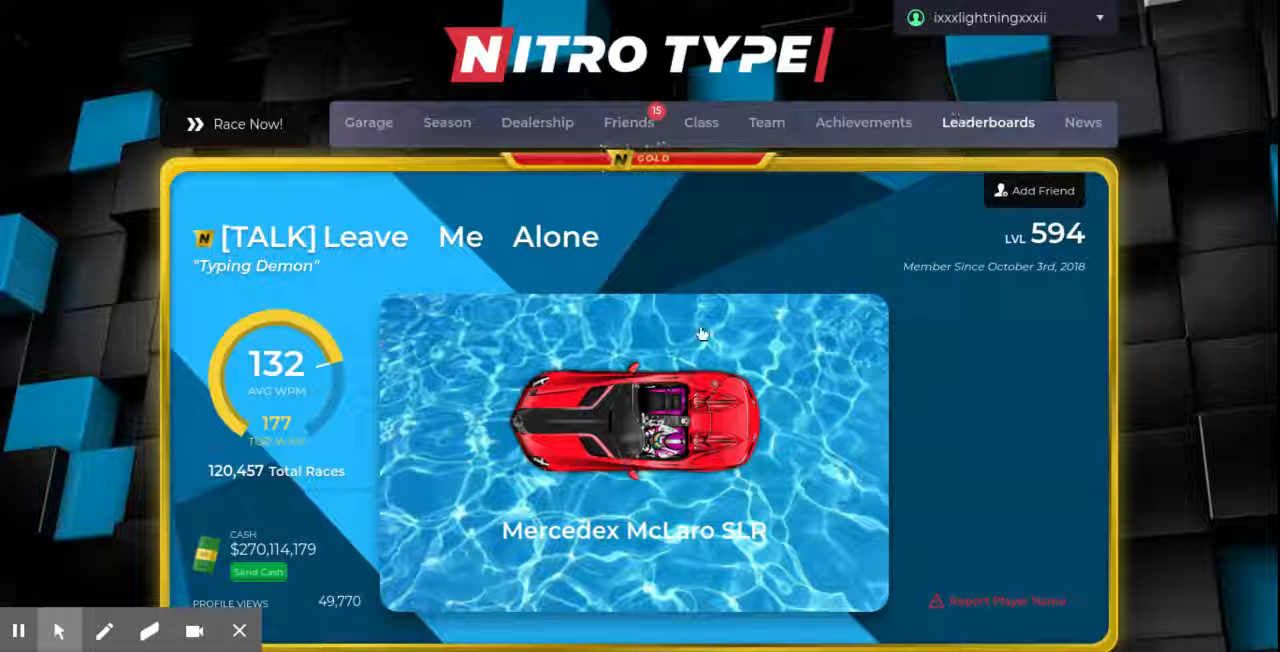
left_click(988, 122)
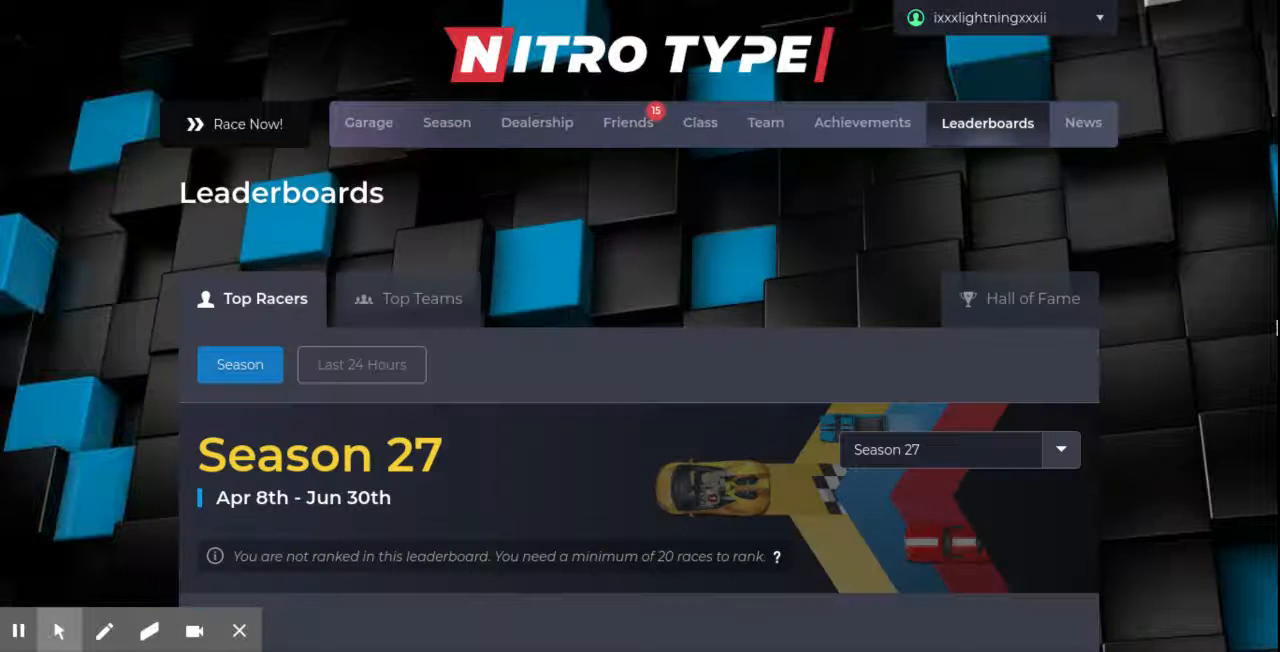
scroll("down", 3)
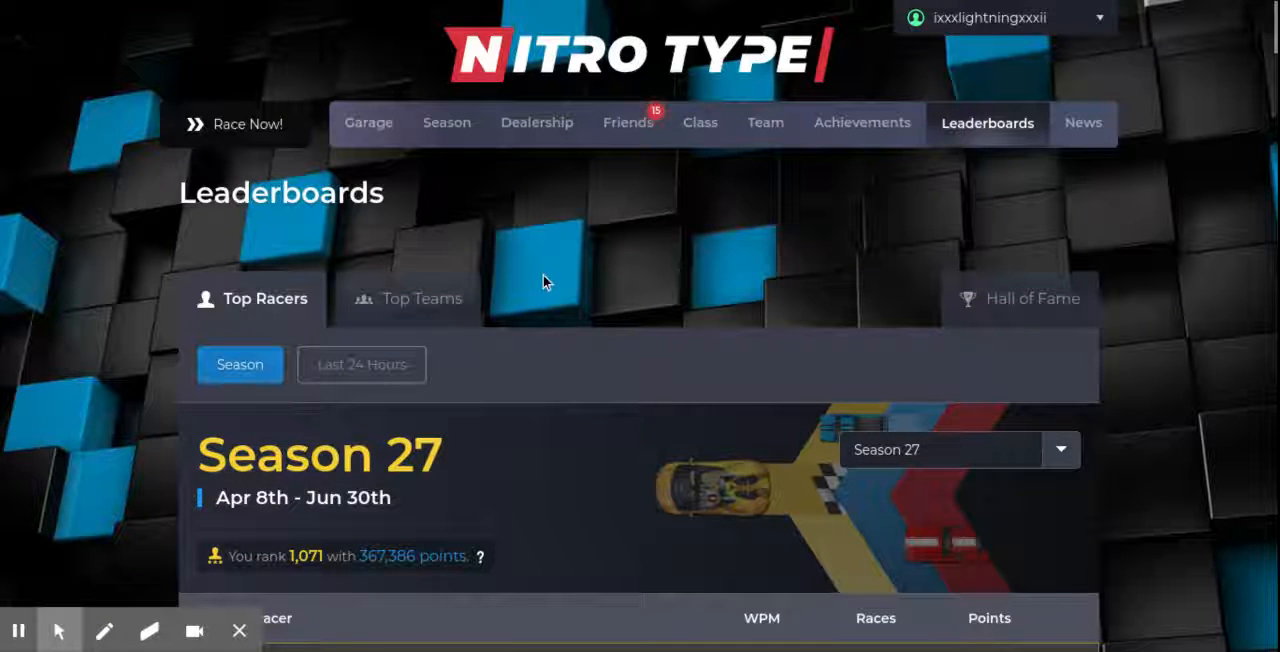
mouse_move(452, 268)
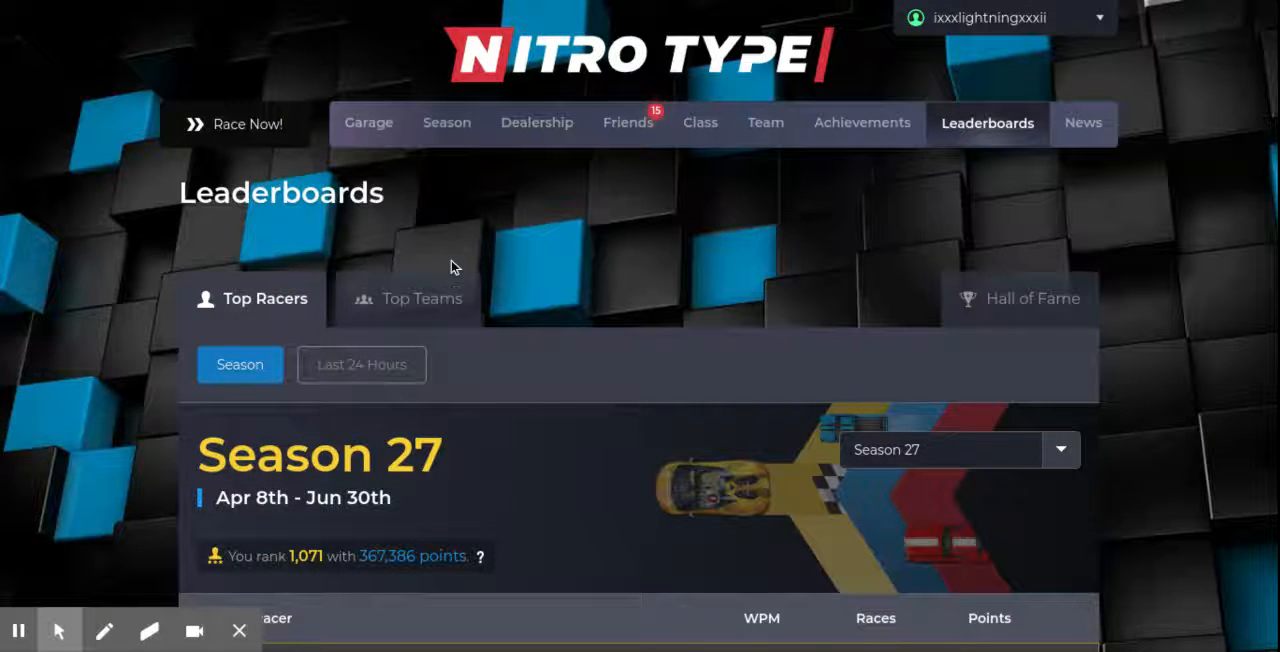
mouse_move(584, 372)
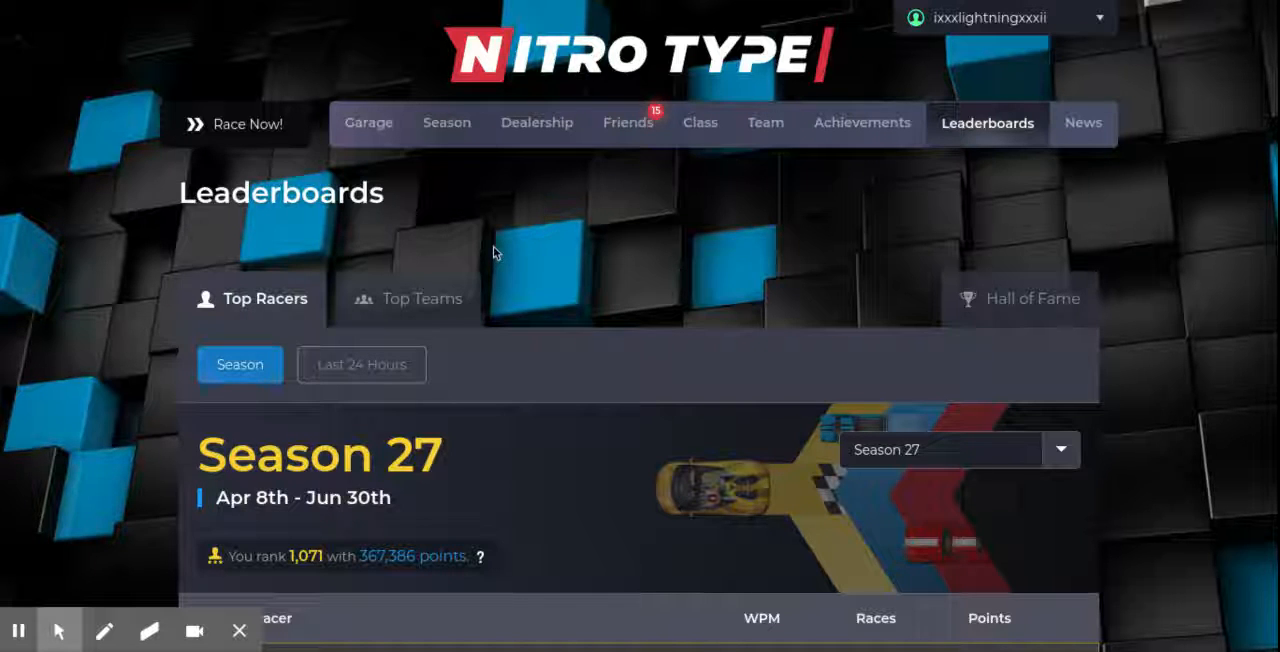
mouse_move(540, 248)
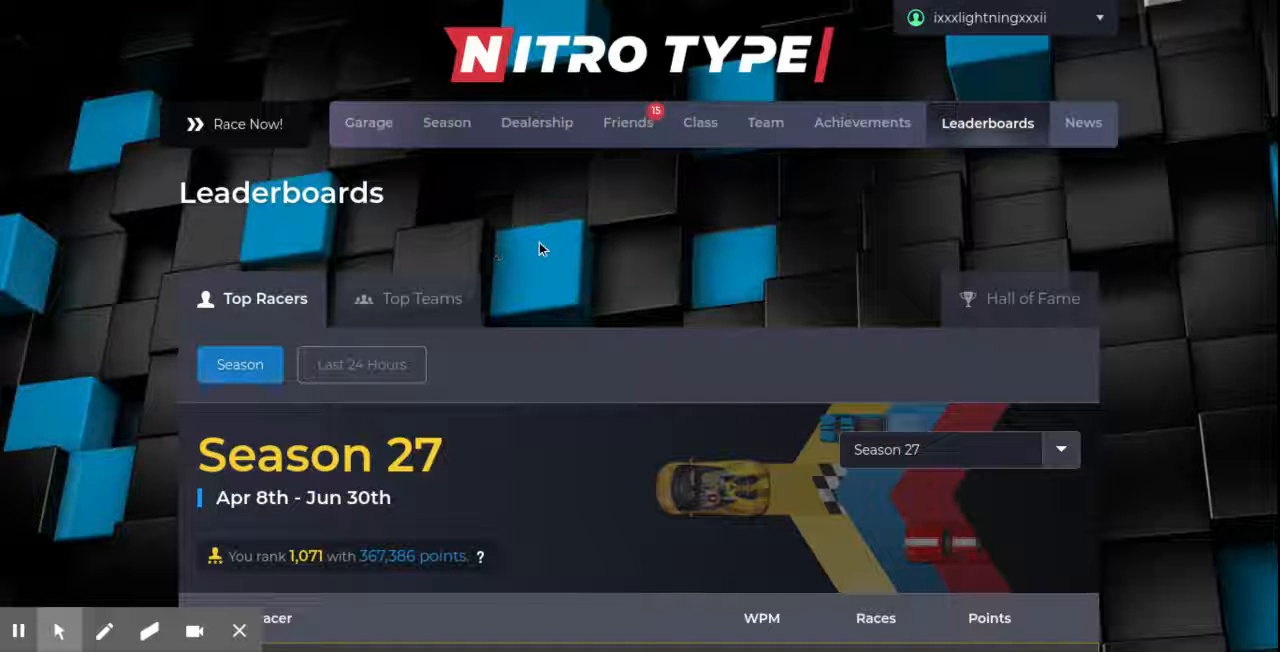
mouse_move(518, 240)
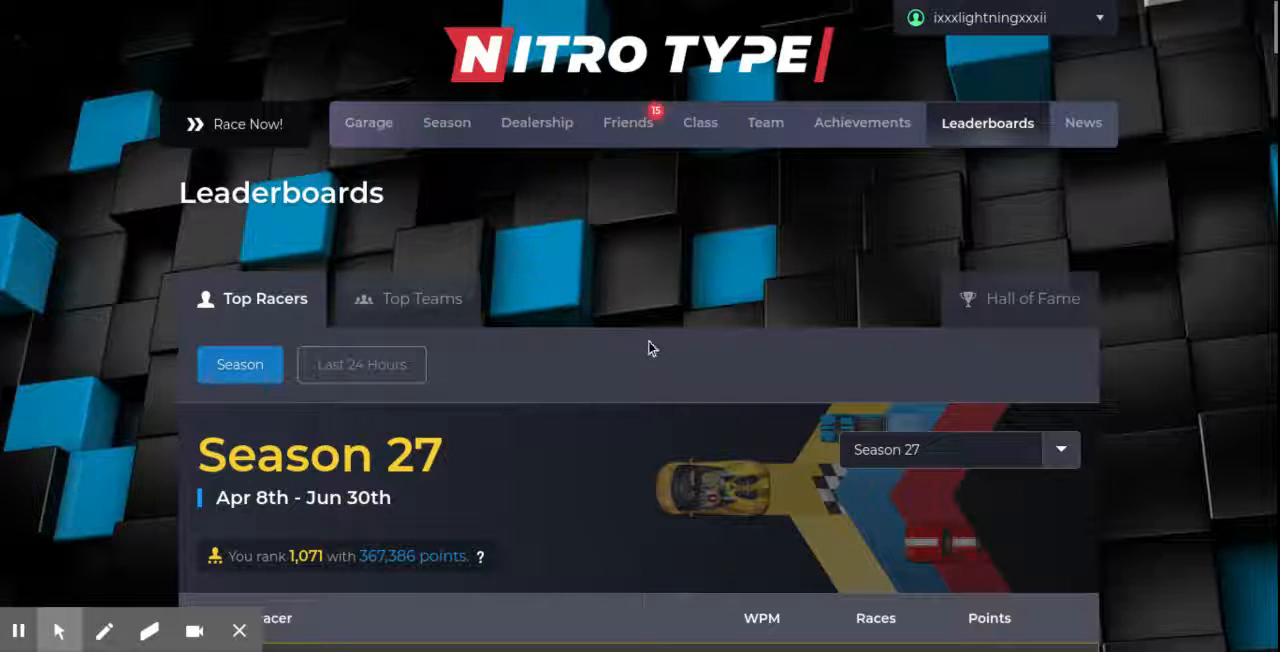
scroll("down", 3)
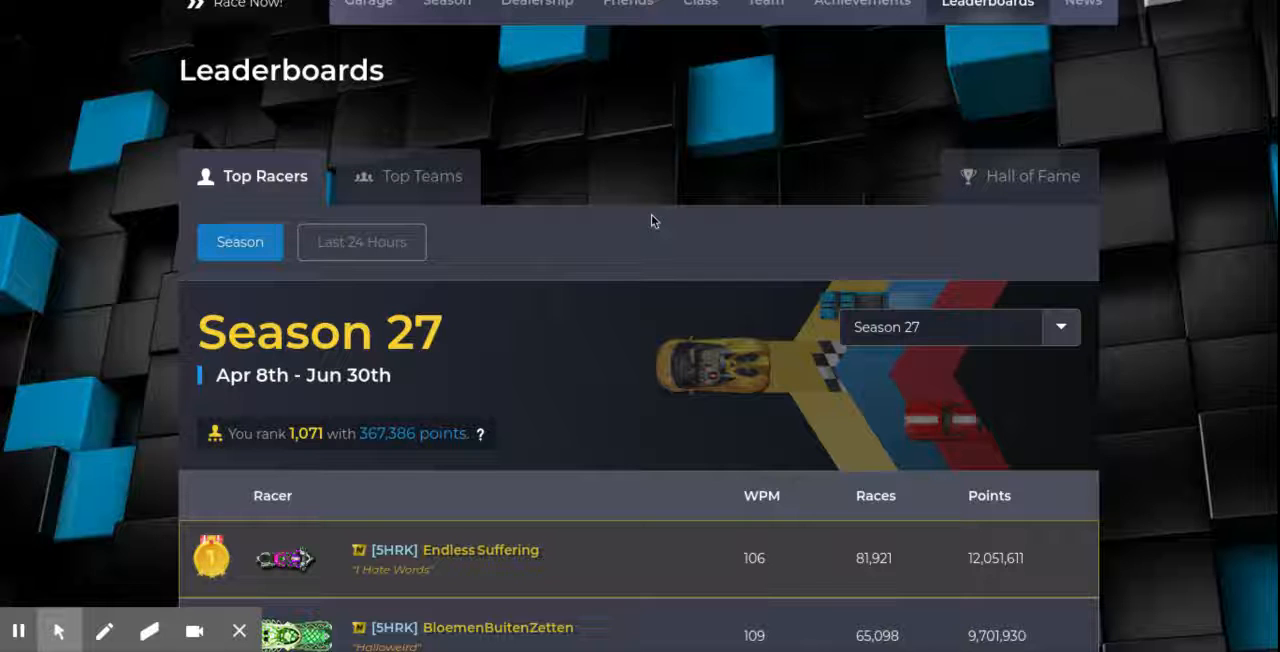
mouse_move(640, 246)
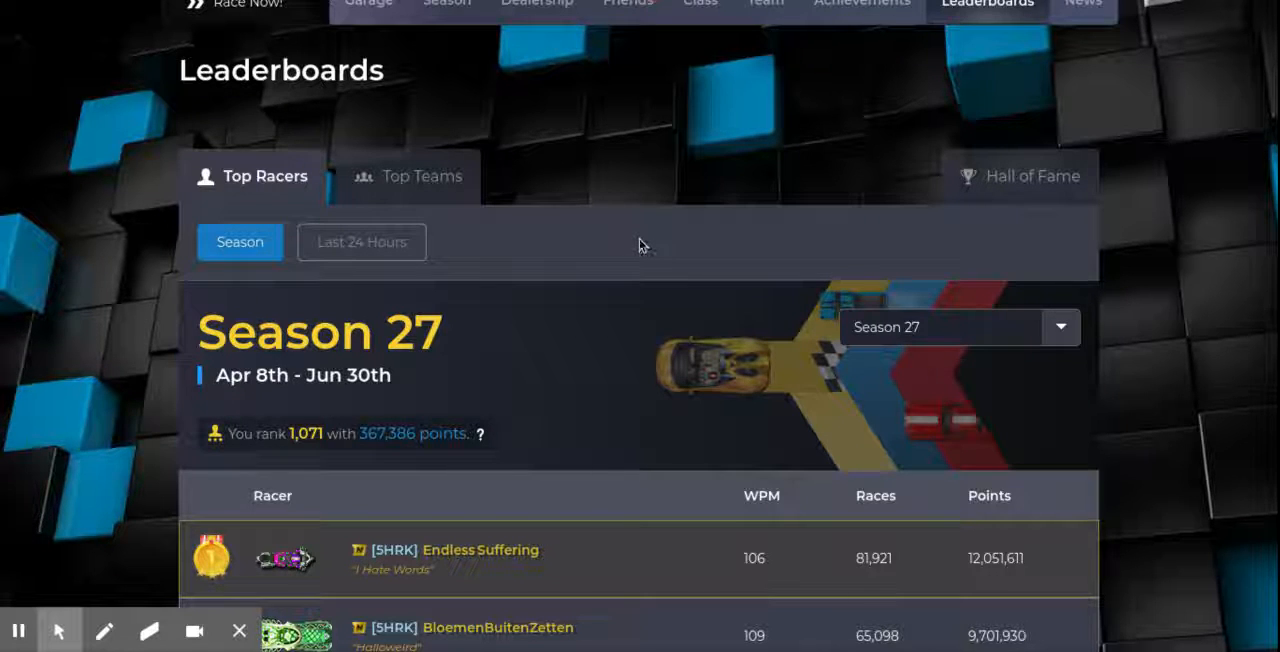
scroll("down", 3)
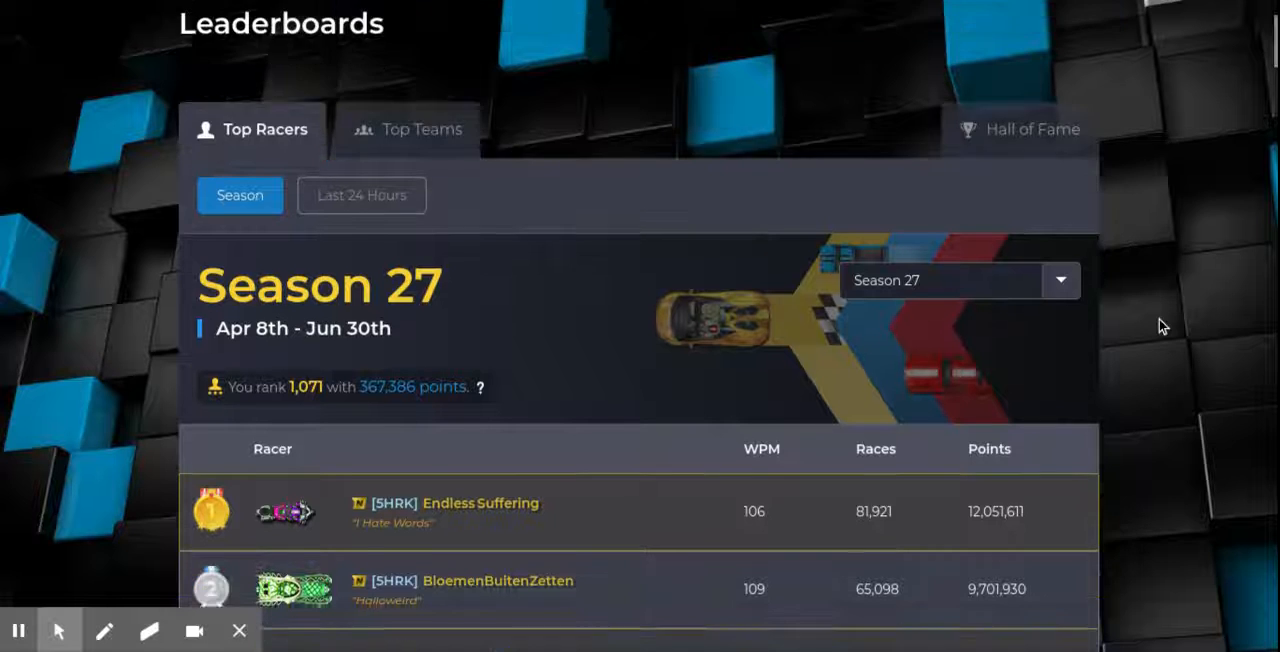
scroll("down", 3)
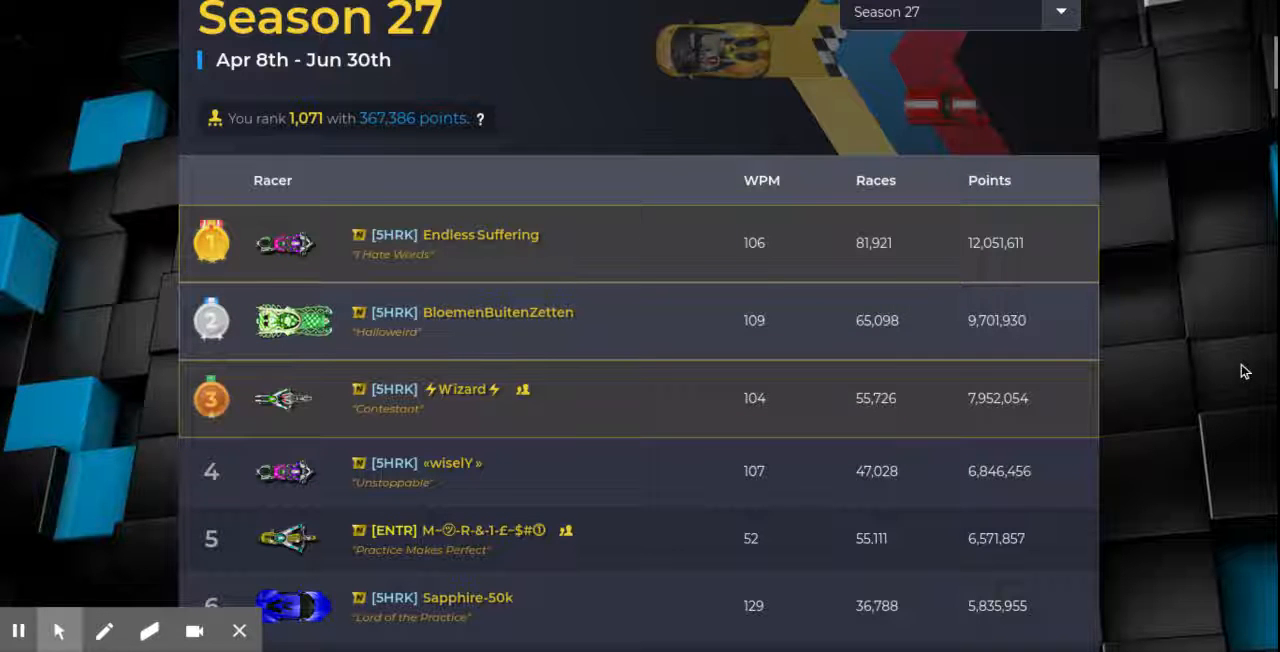
scroll("down", 3)
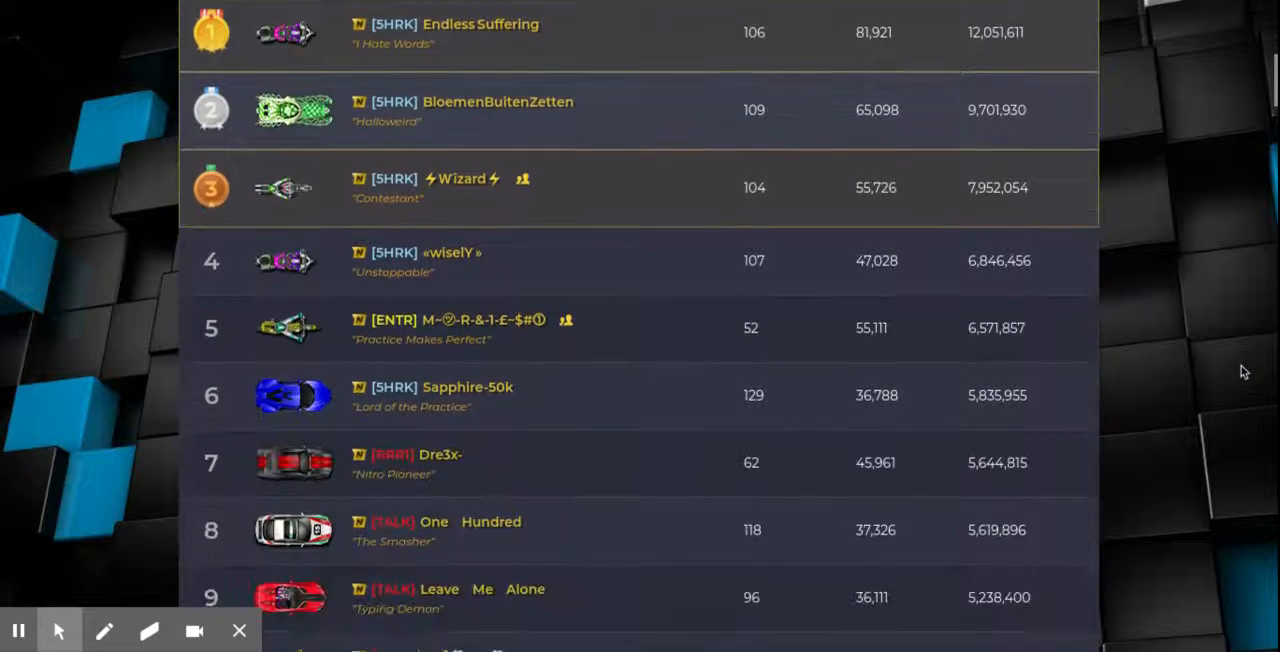
scroll("down", 3)
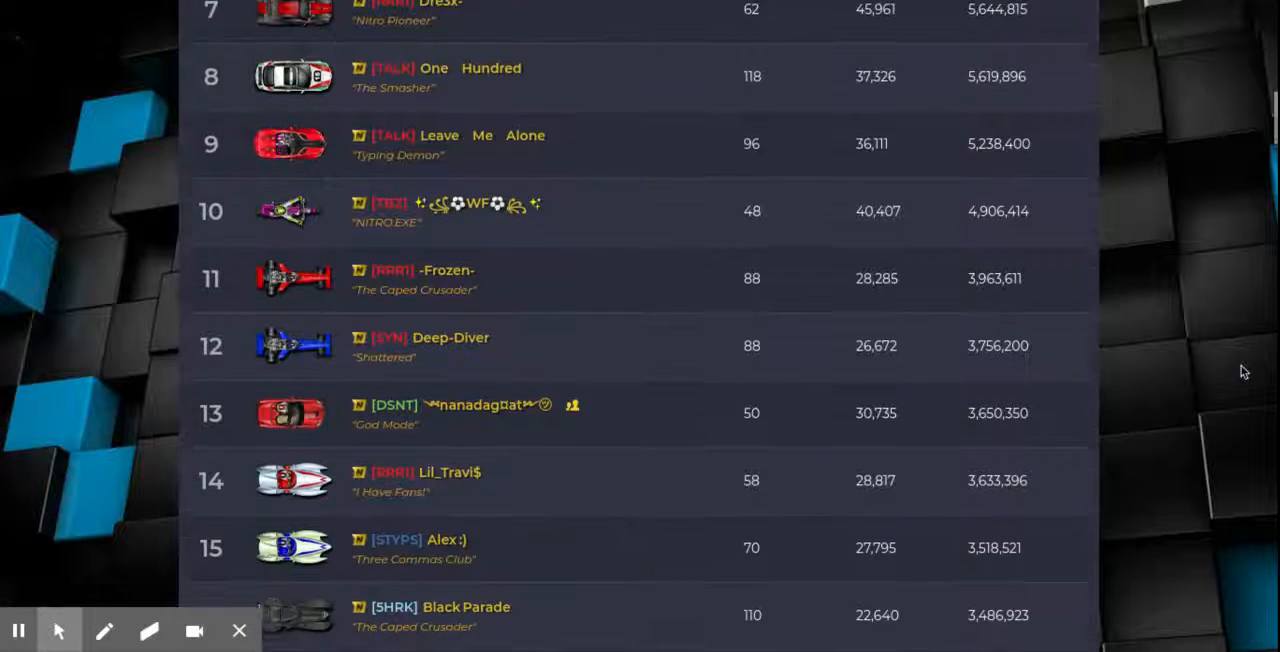
scroll("down", 3)
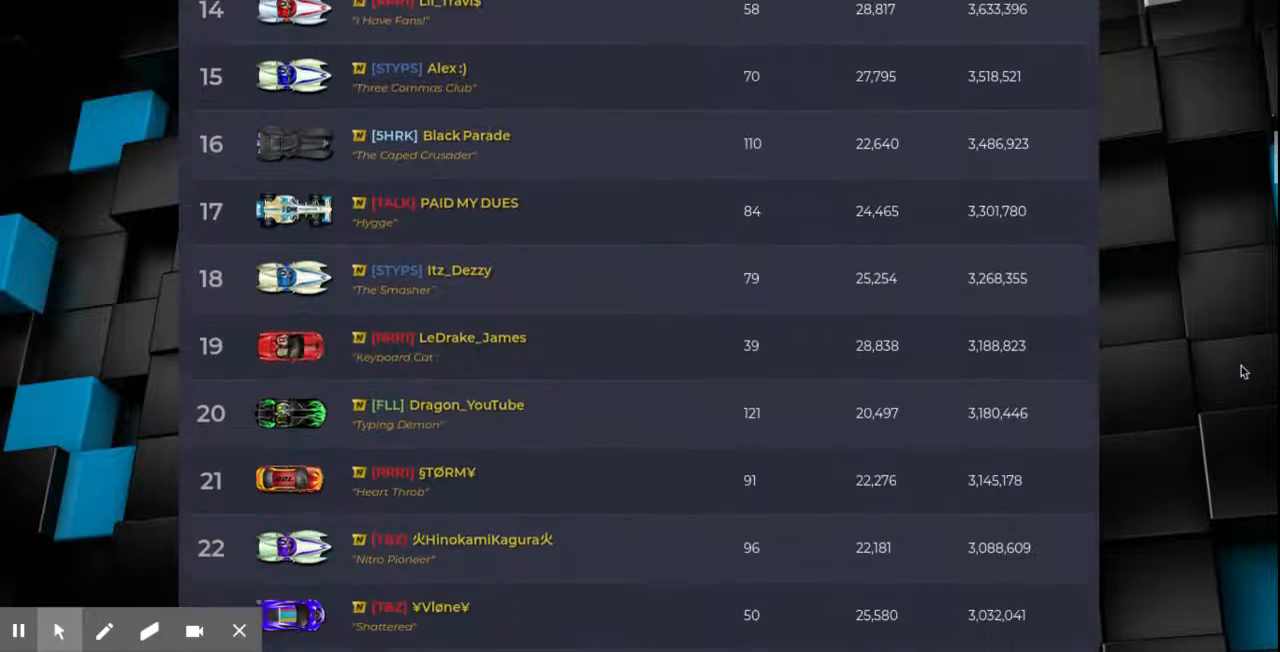
scroll("down", 3)
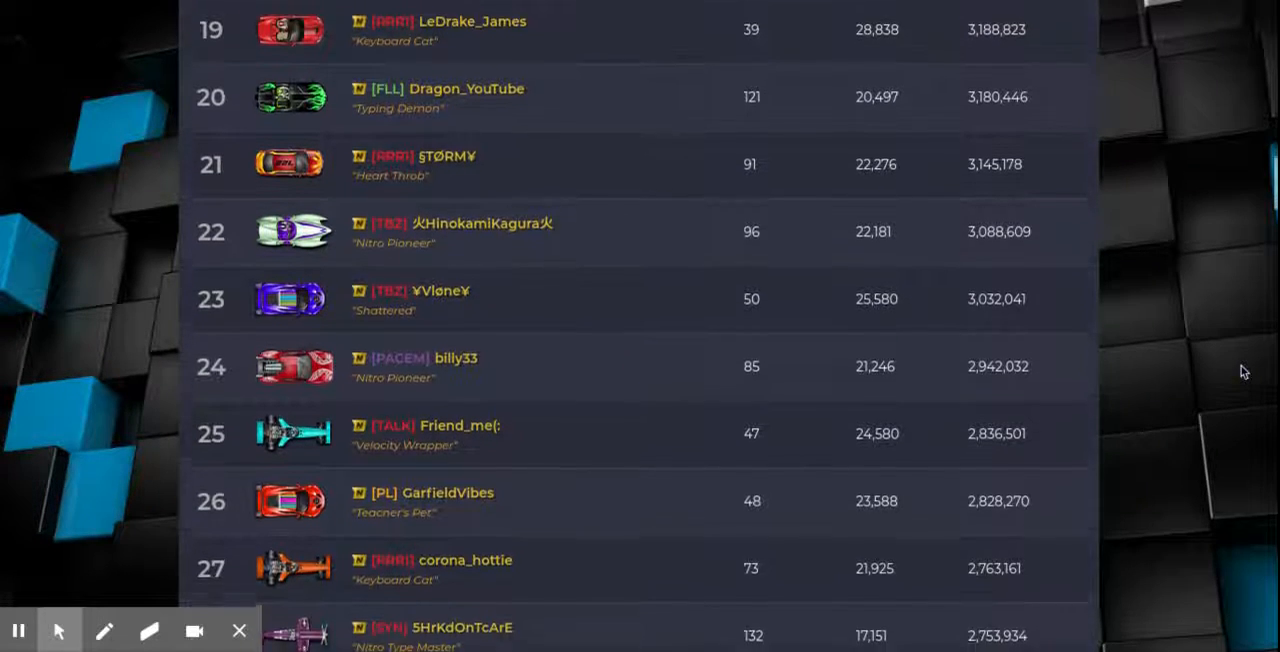
scroll("down", 3)
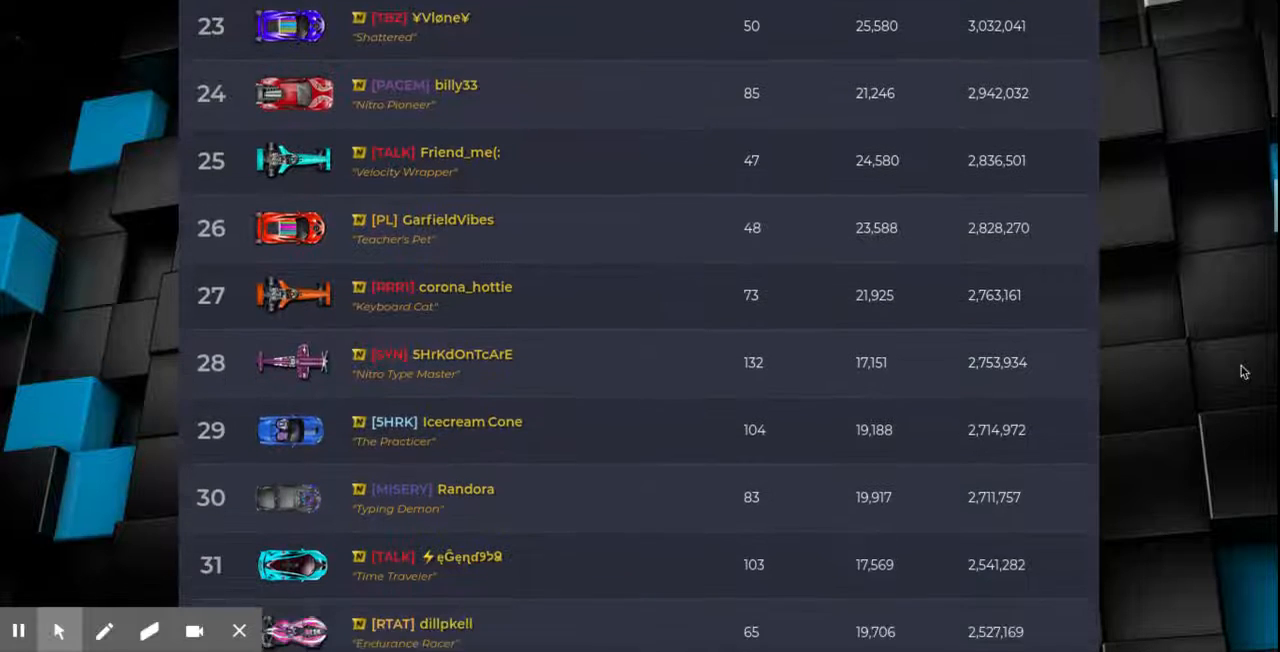
scroll("down", 3)
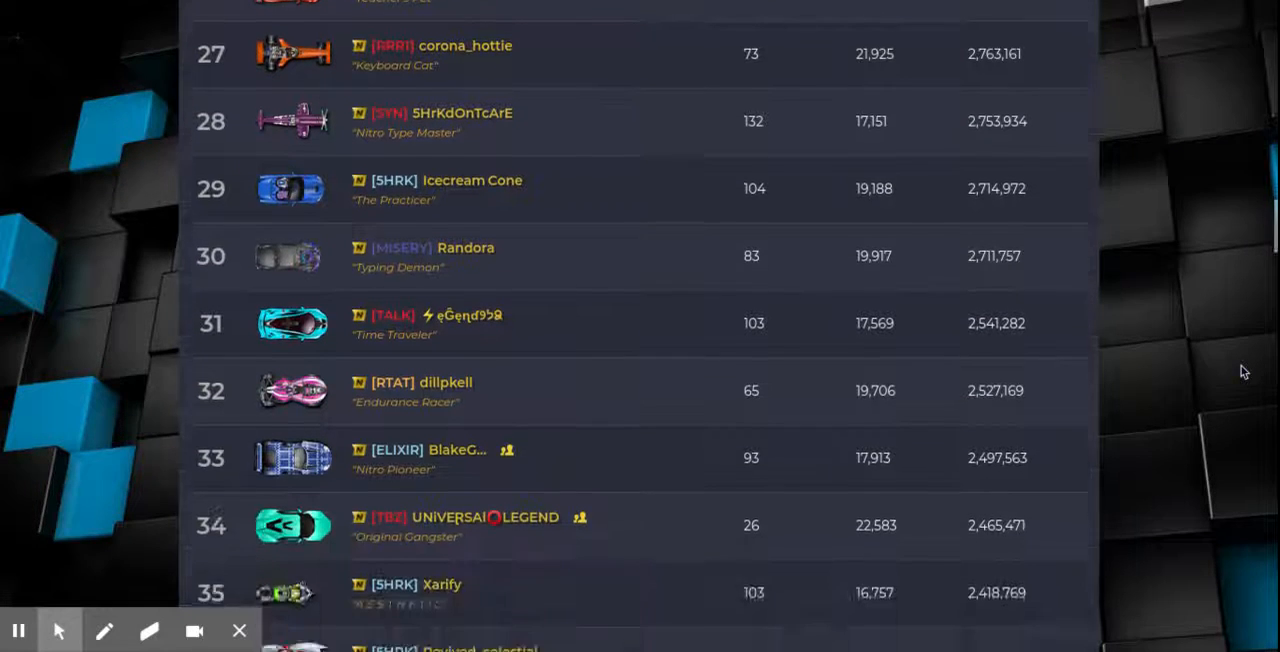
scroll("down", 3)
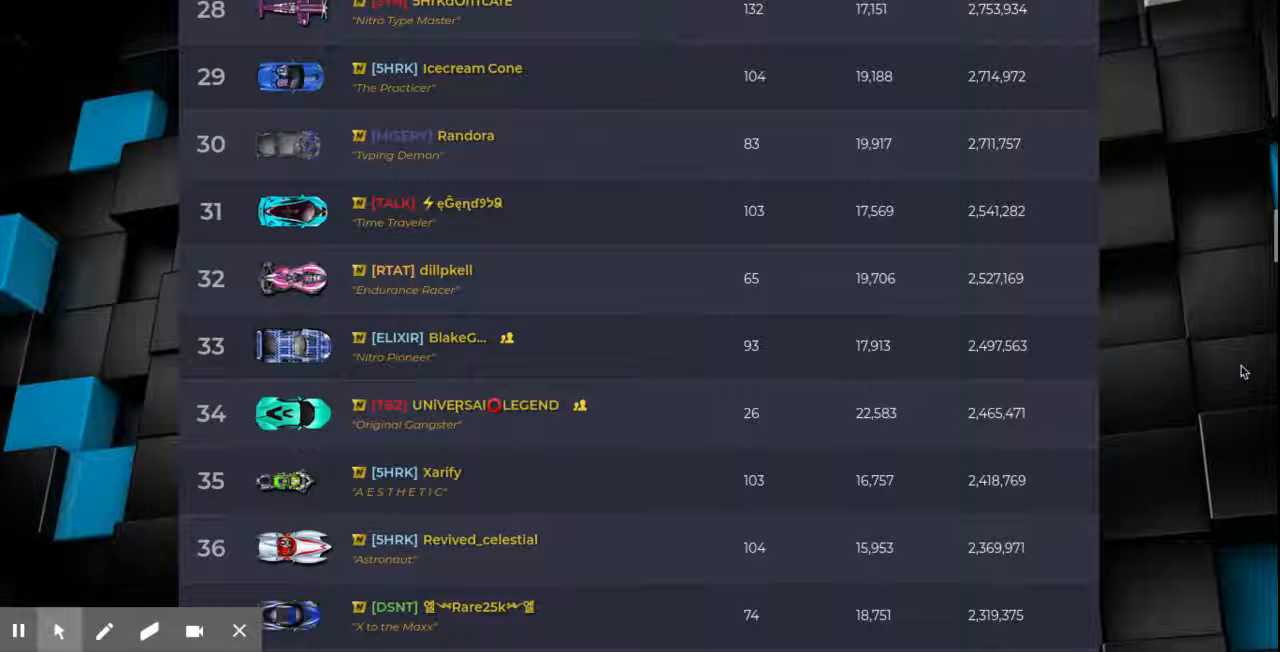
scroll("down", 3)
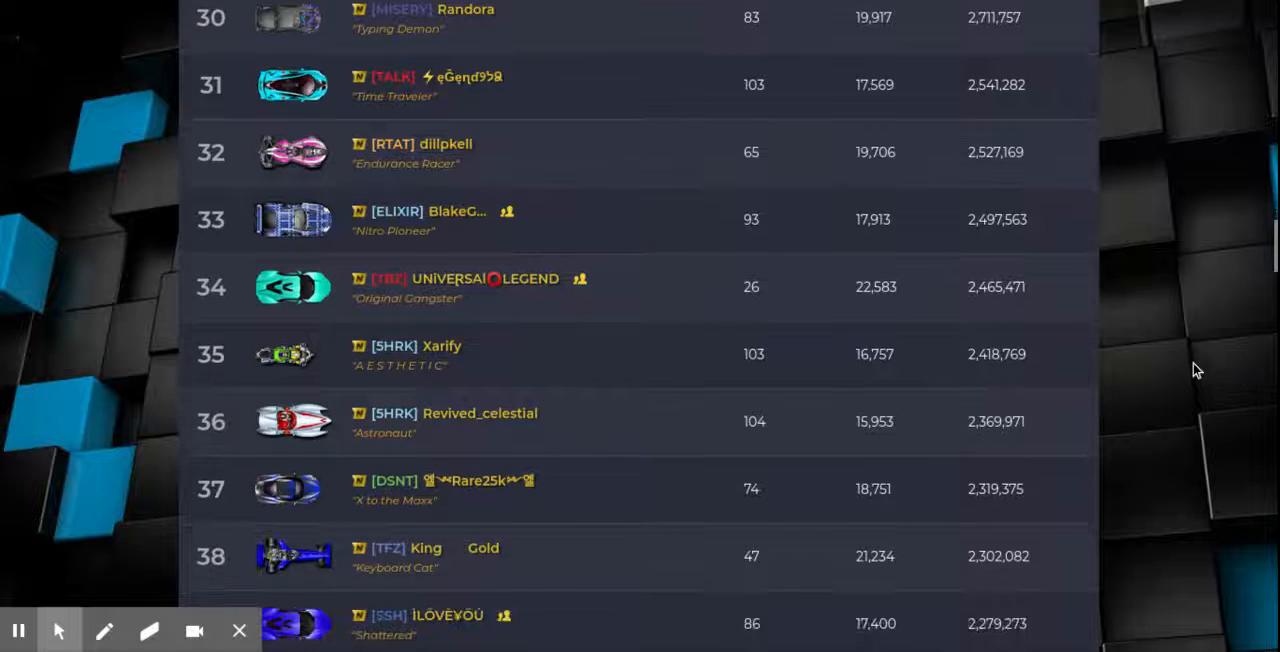
scroll("down", 3)
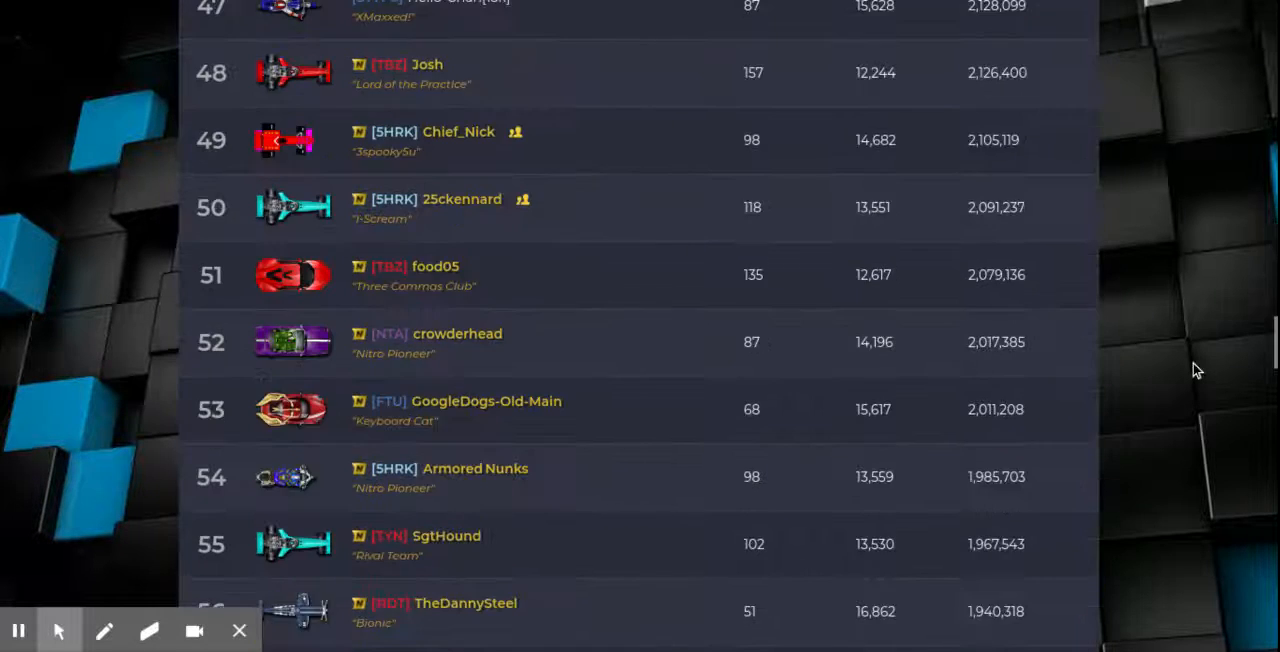
scroll("down", 3)
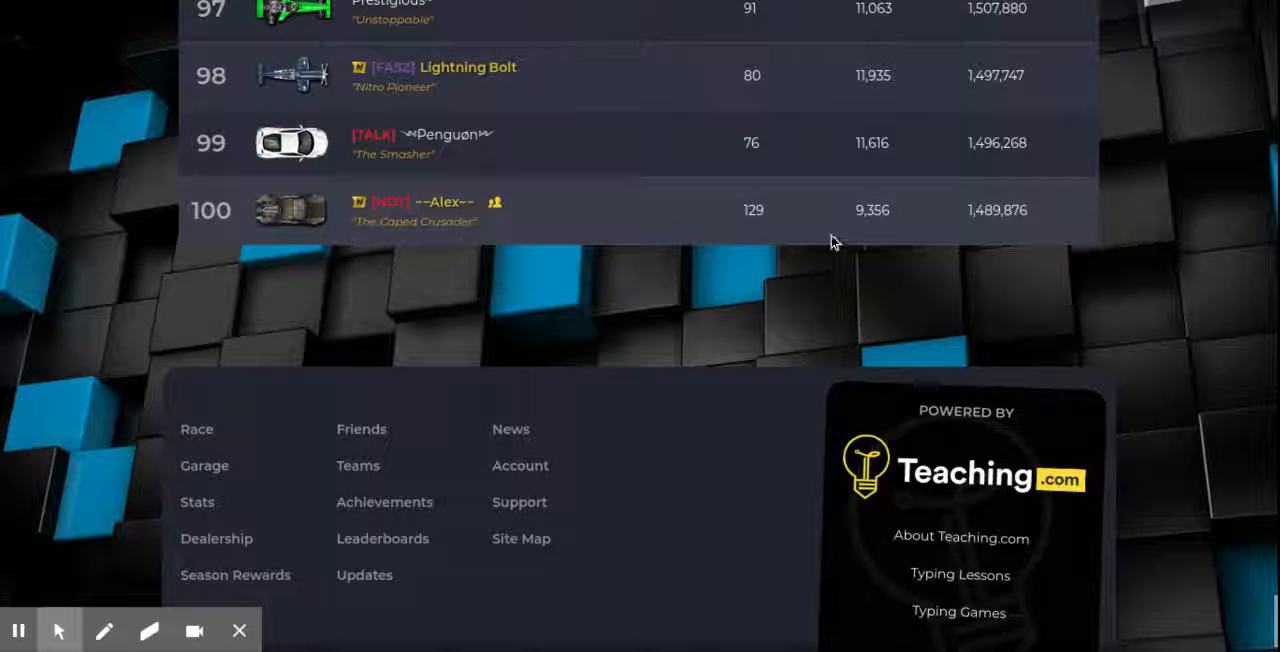
View the 100th-ranked racer's profile: level 269, 140 WPM average, 21,553 races.
left_click(414, 210)
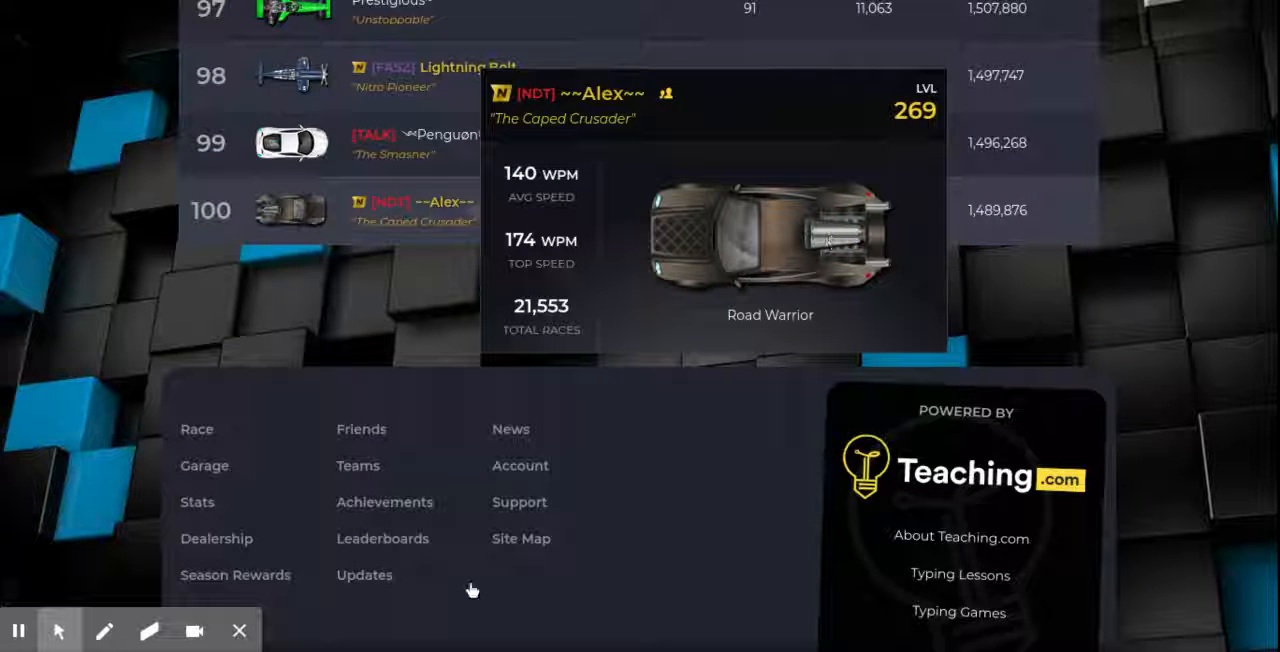
mouse_move(672, 380)
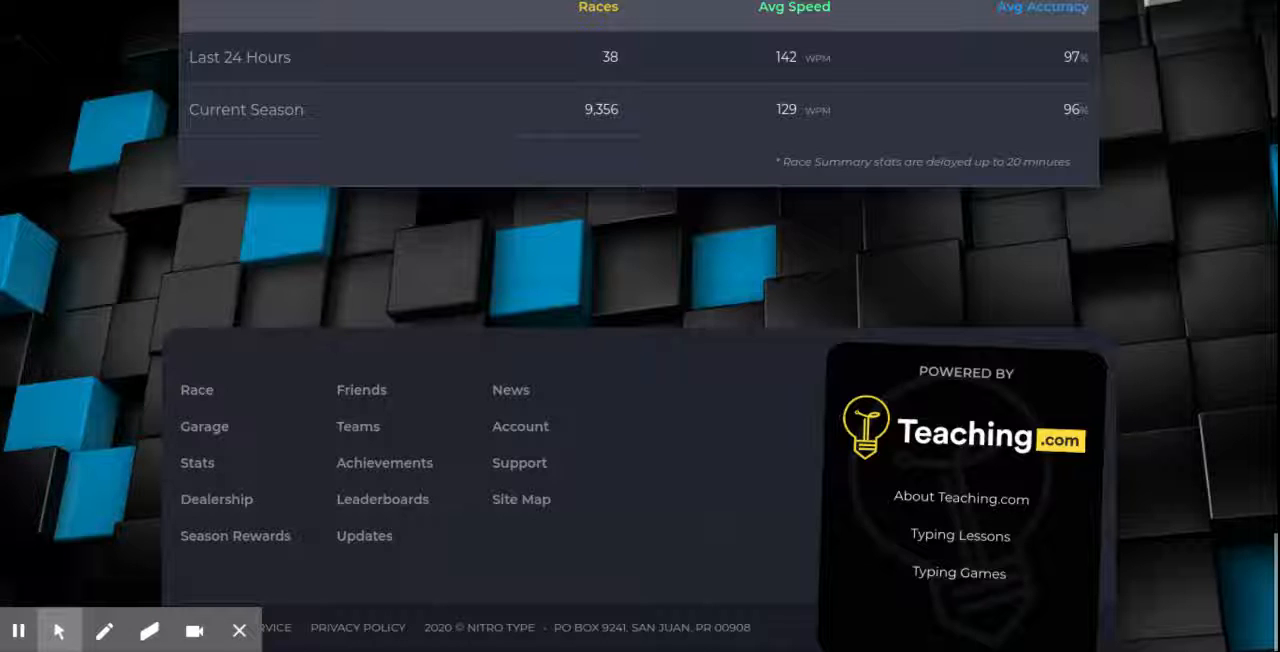
scroll("up", 3)
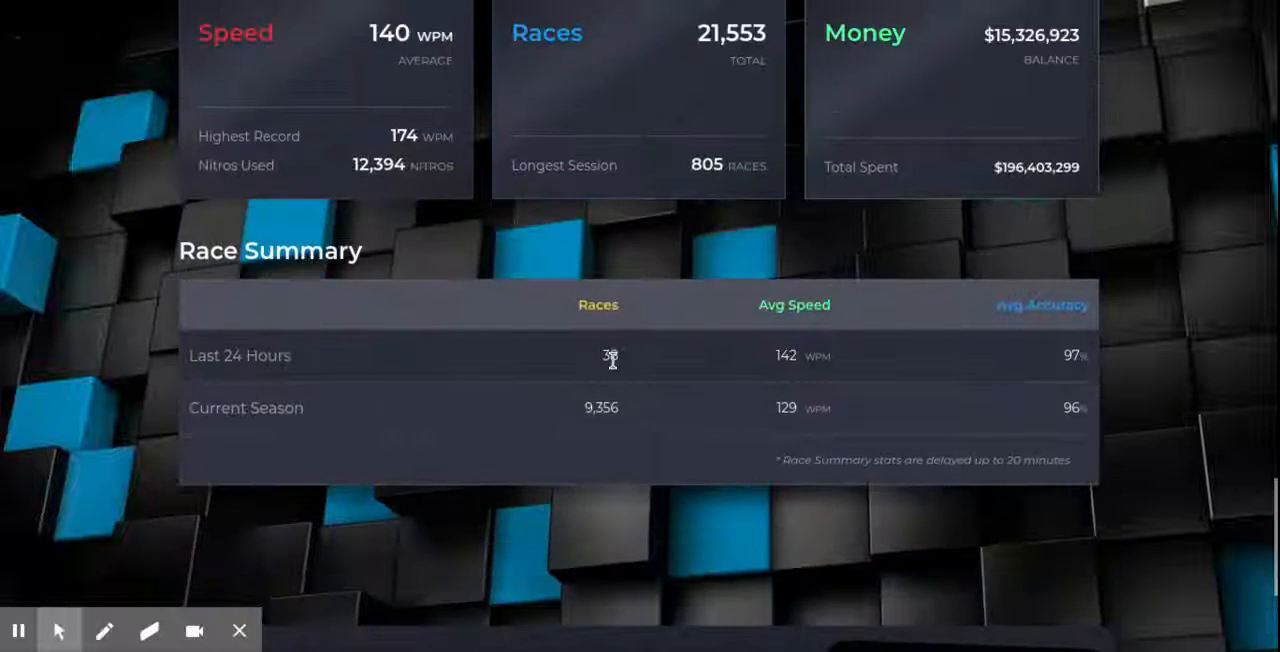
scroll("down", 3)
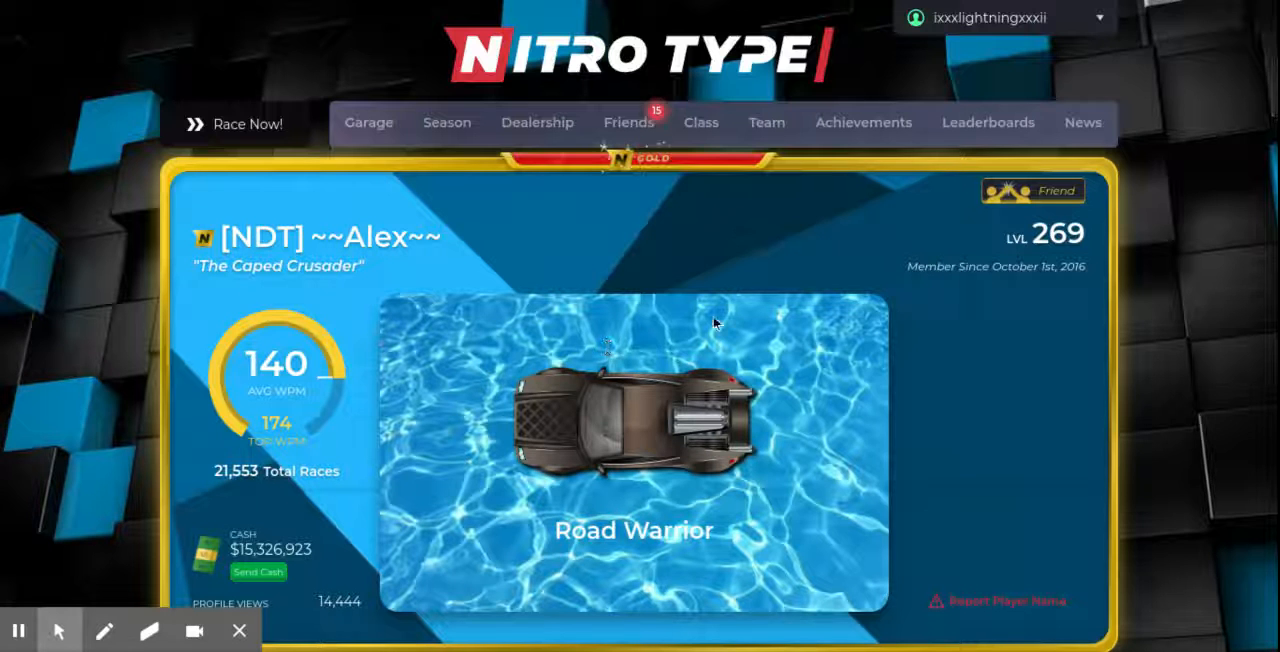
mouse_move(872, 204)
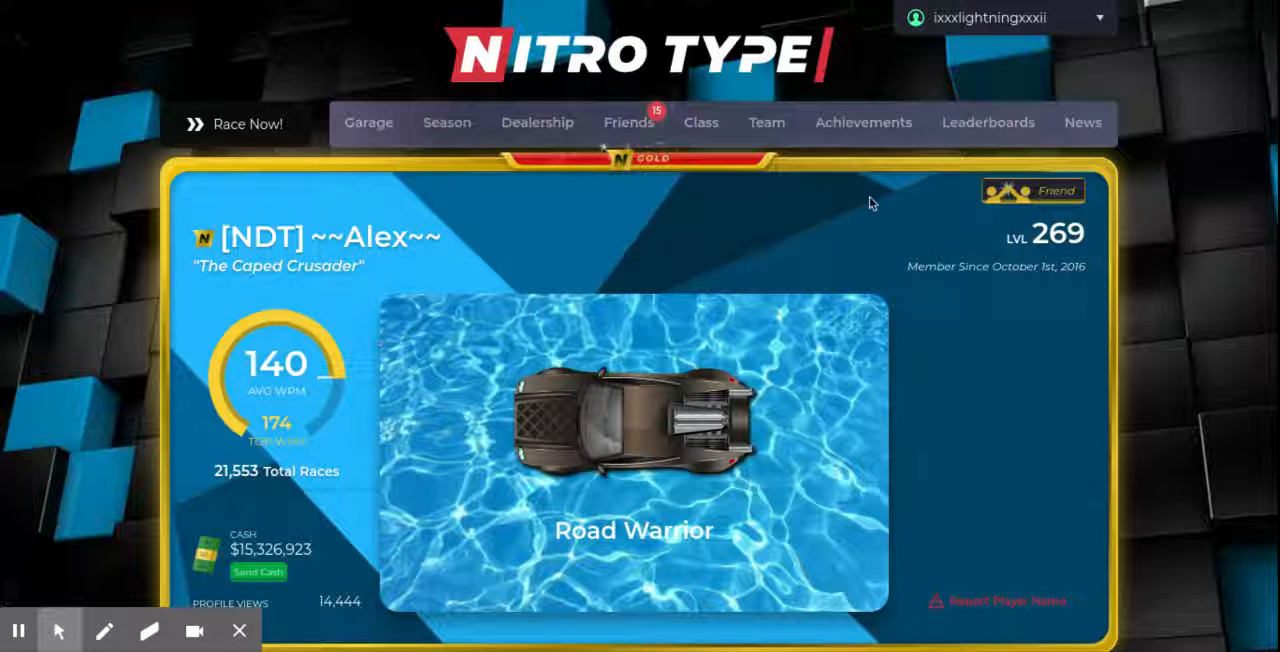
mouse_move(988, 122)
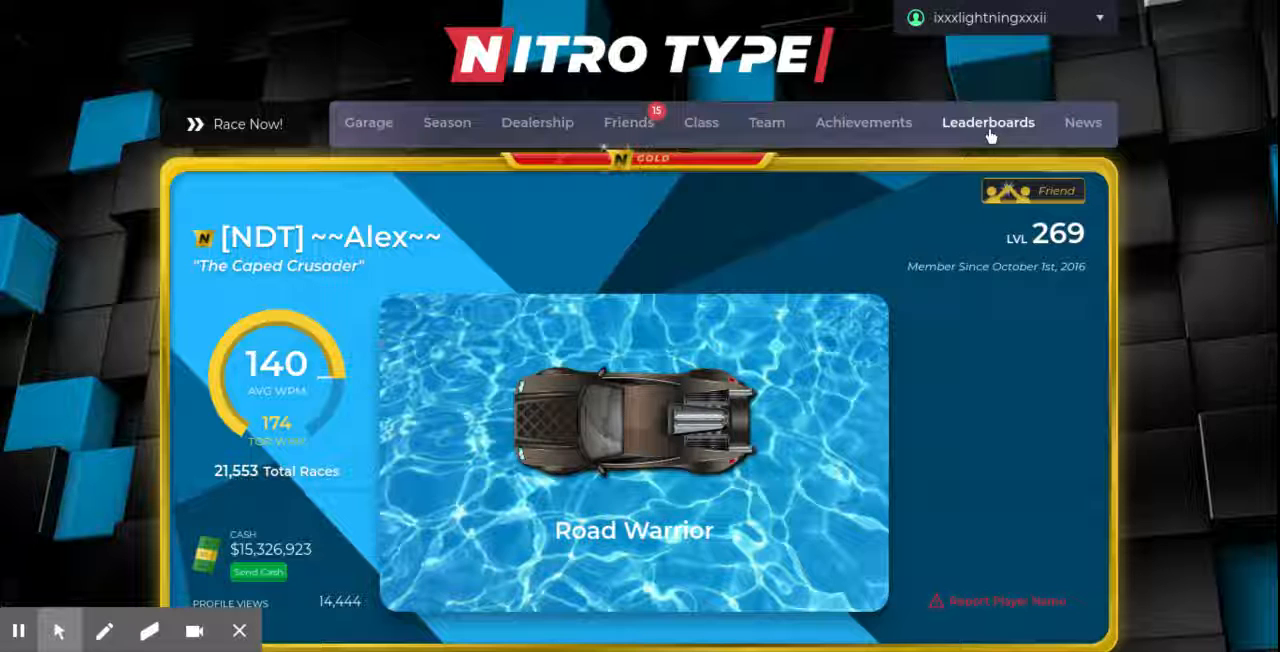
mouse_move(678, 276)
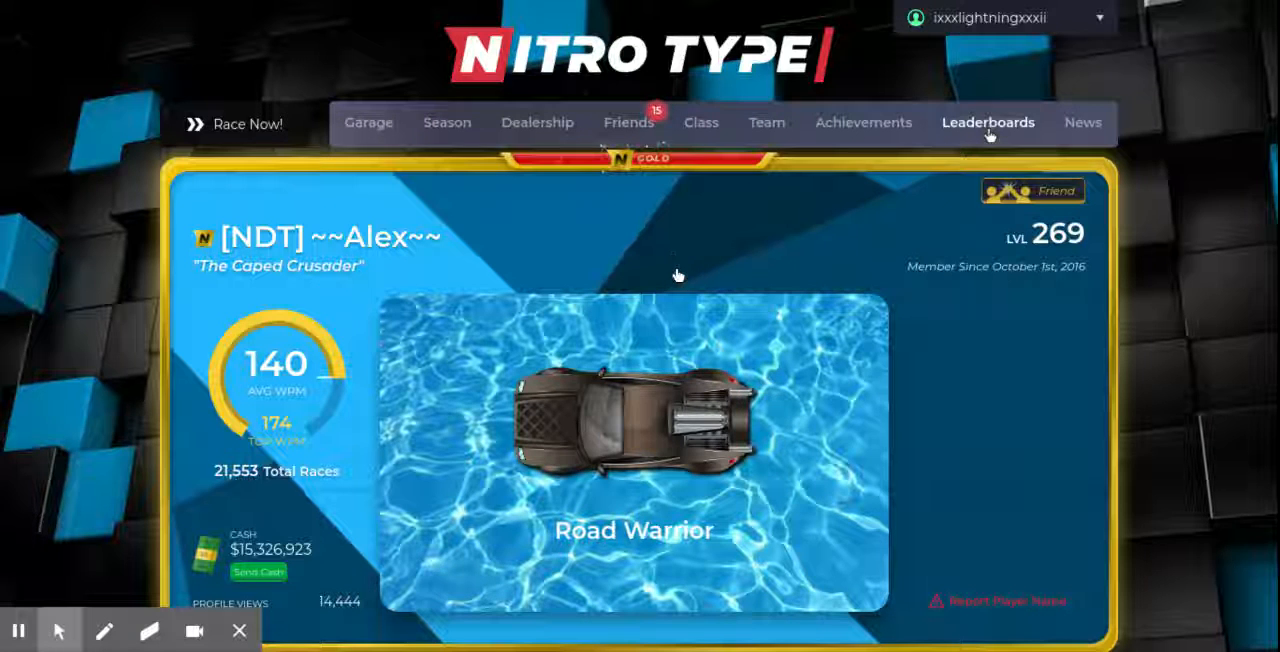
Go back to the Season 27 Top Racers leaderboard via Leaderboards and scroll to the racers.
left_click(988, 122)
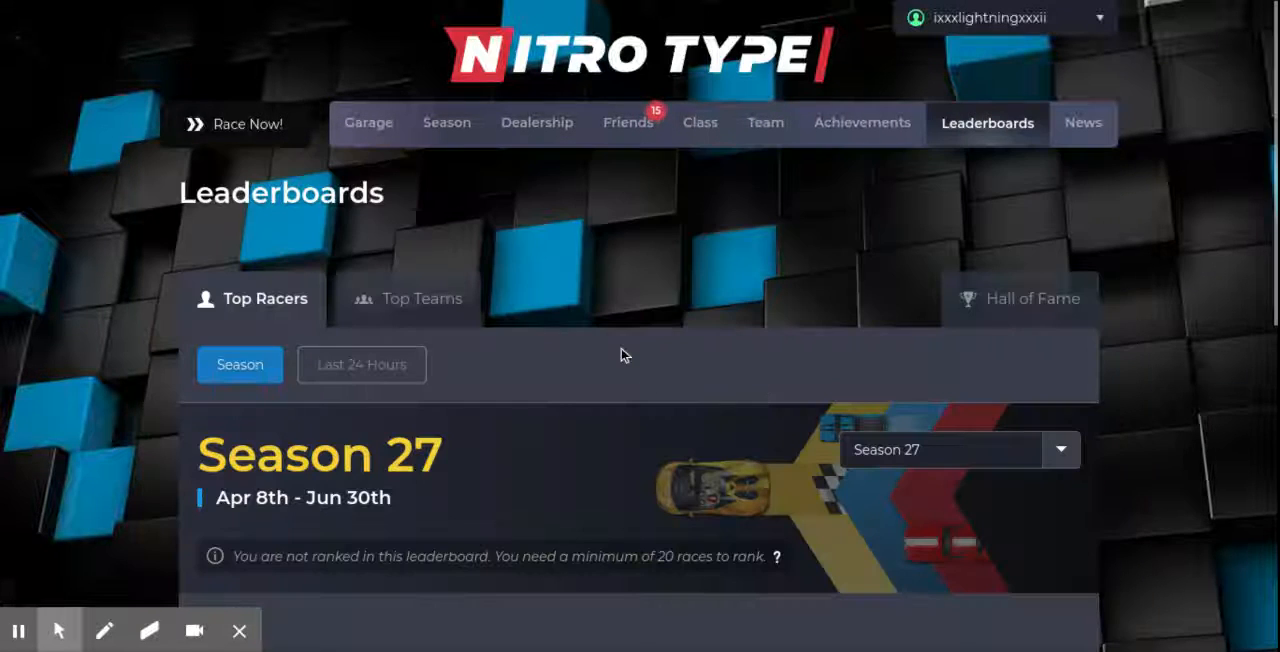
scroll("down", 3)
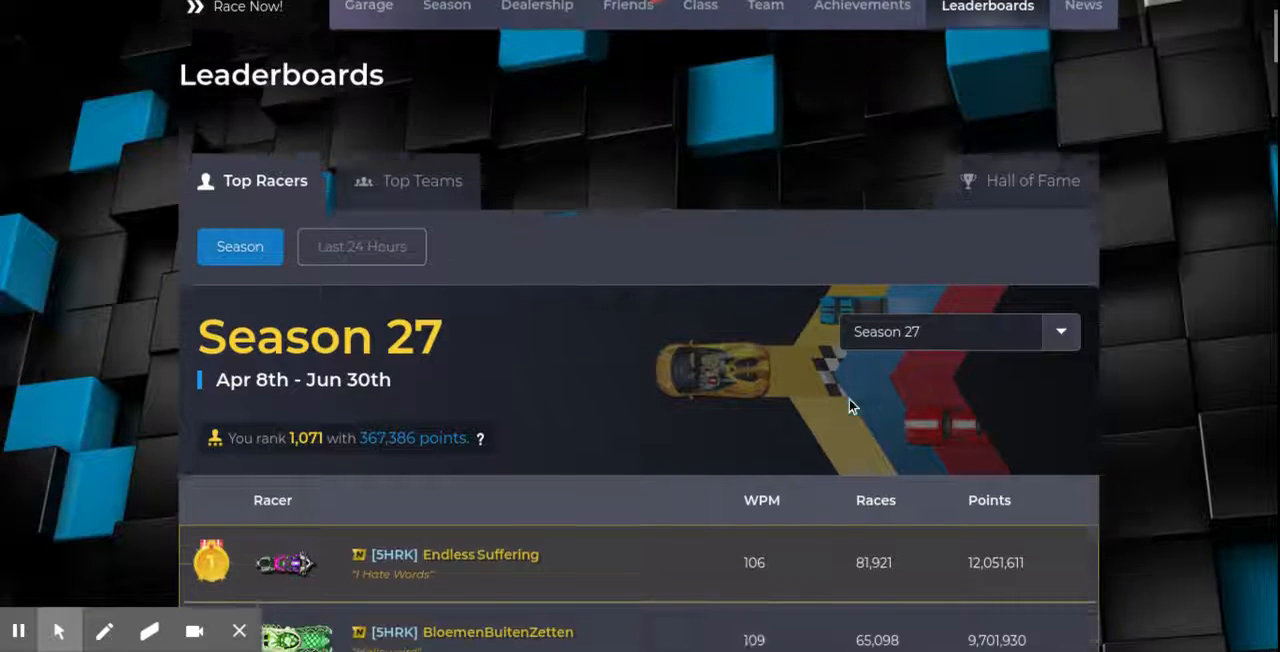
scroll("down", 3)
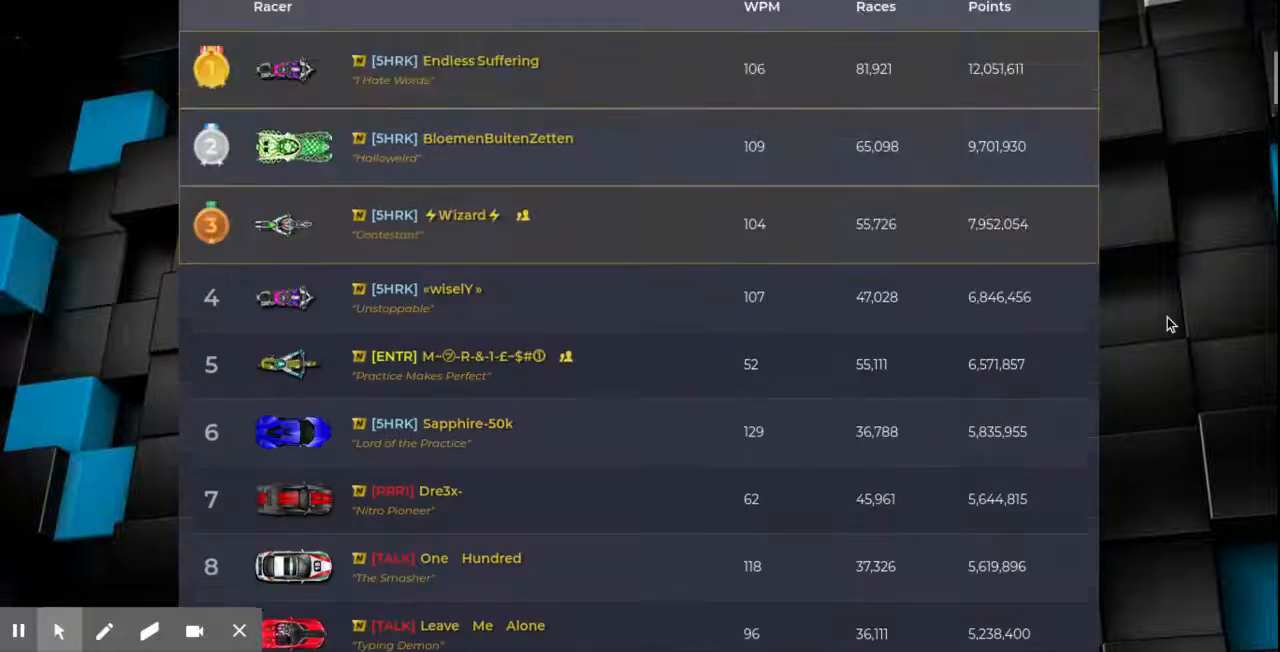